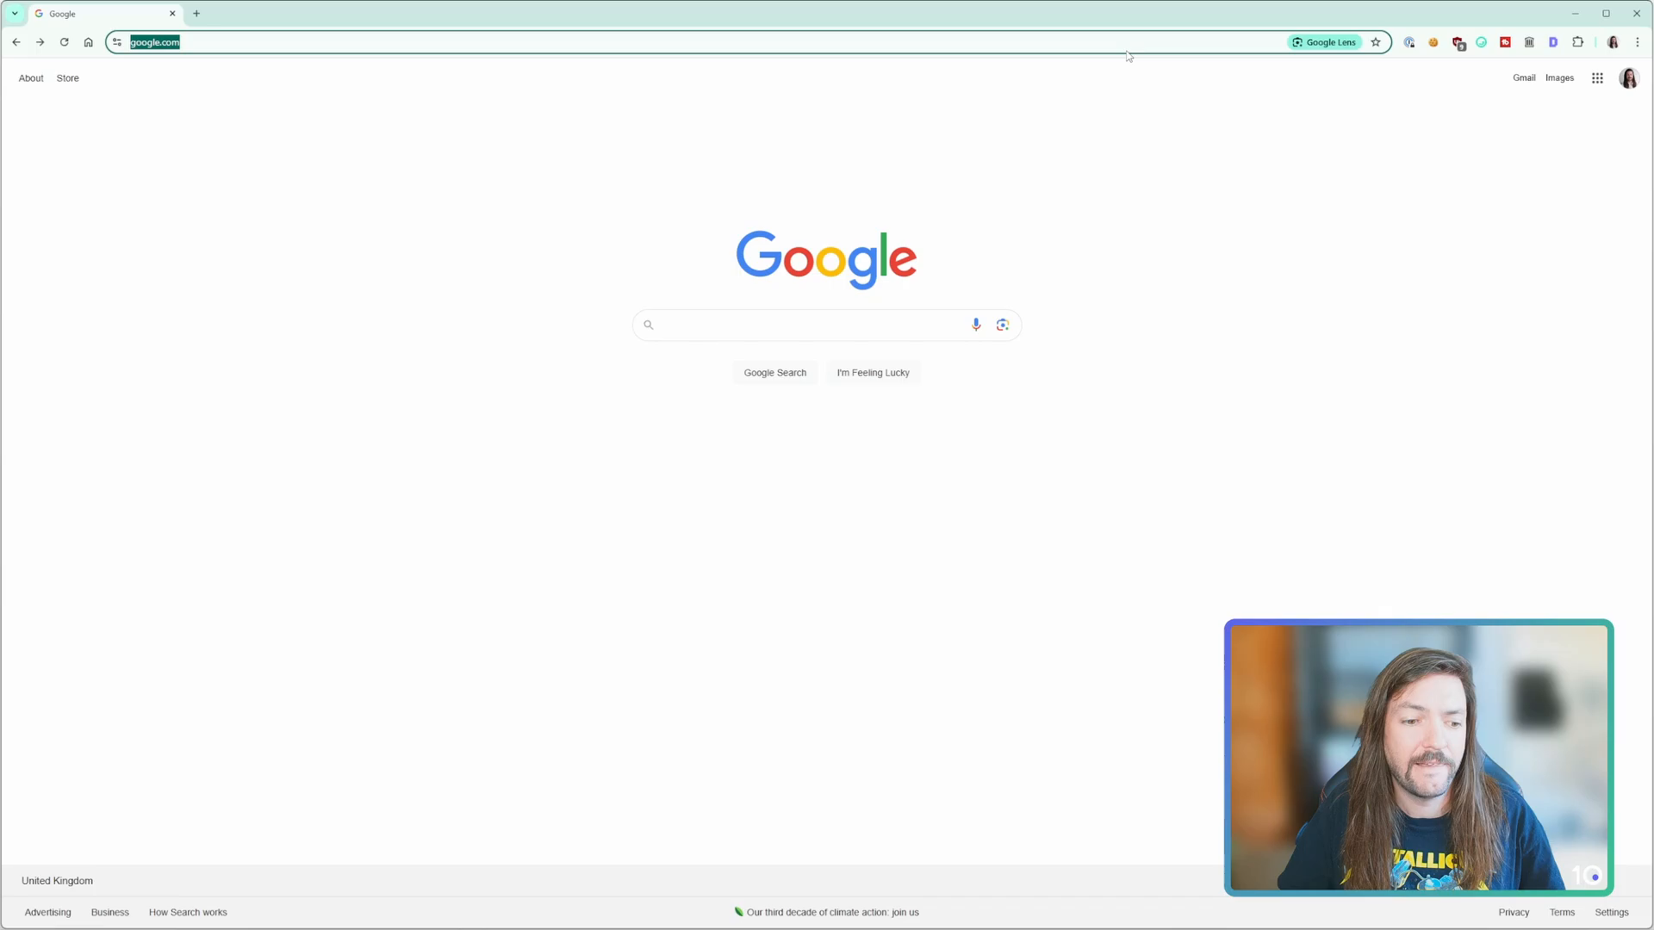
# Search Google for "chrome extensions" from the address bar
pyautogui.write('chrome extensions')
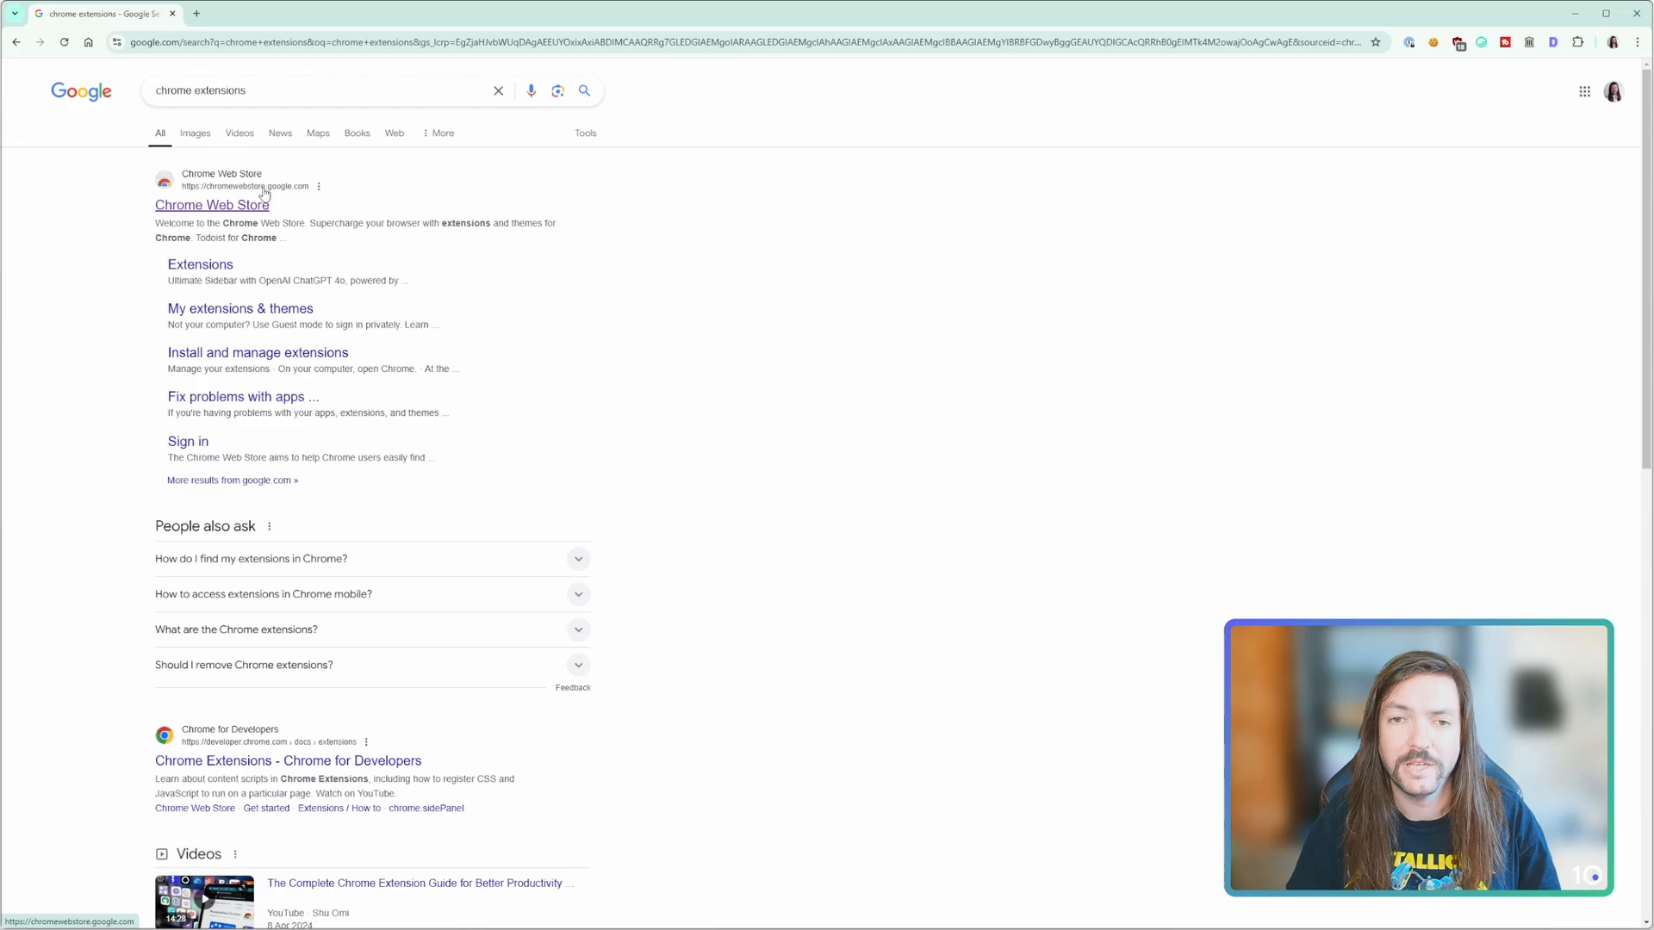
# Enter the Chrome Web Store and search it for "expressv" to find ExpressVPN
pyautogui.click(211, 205)
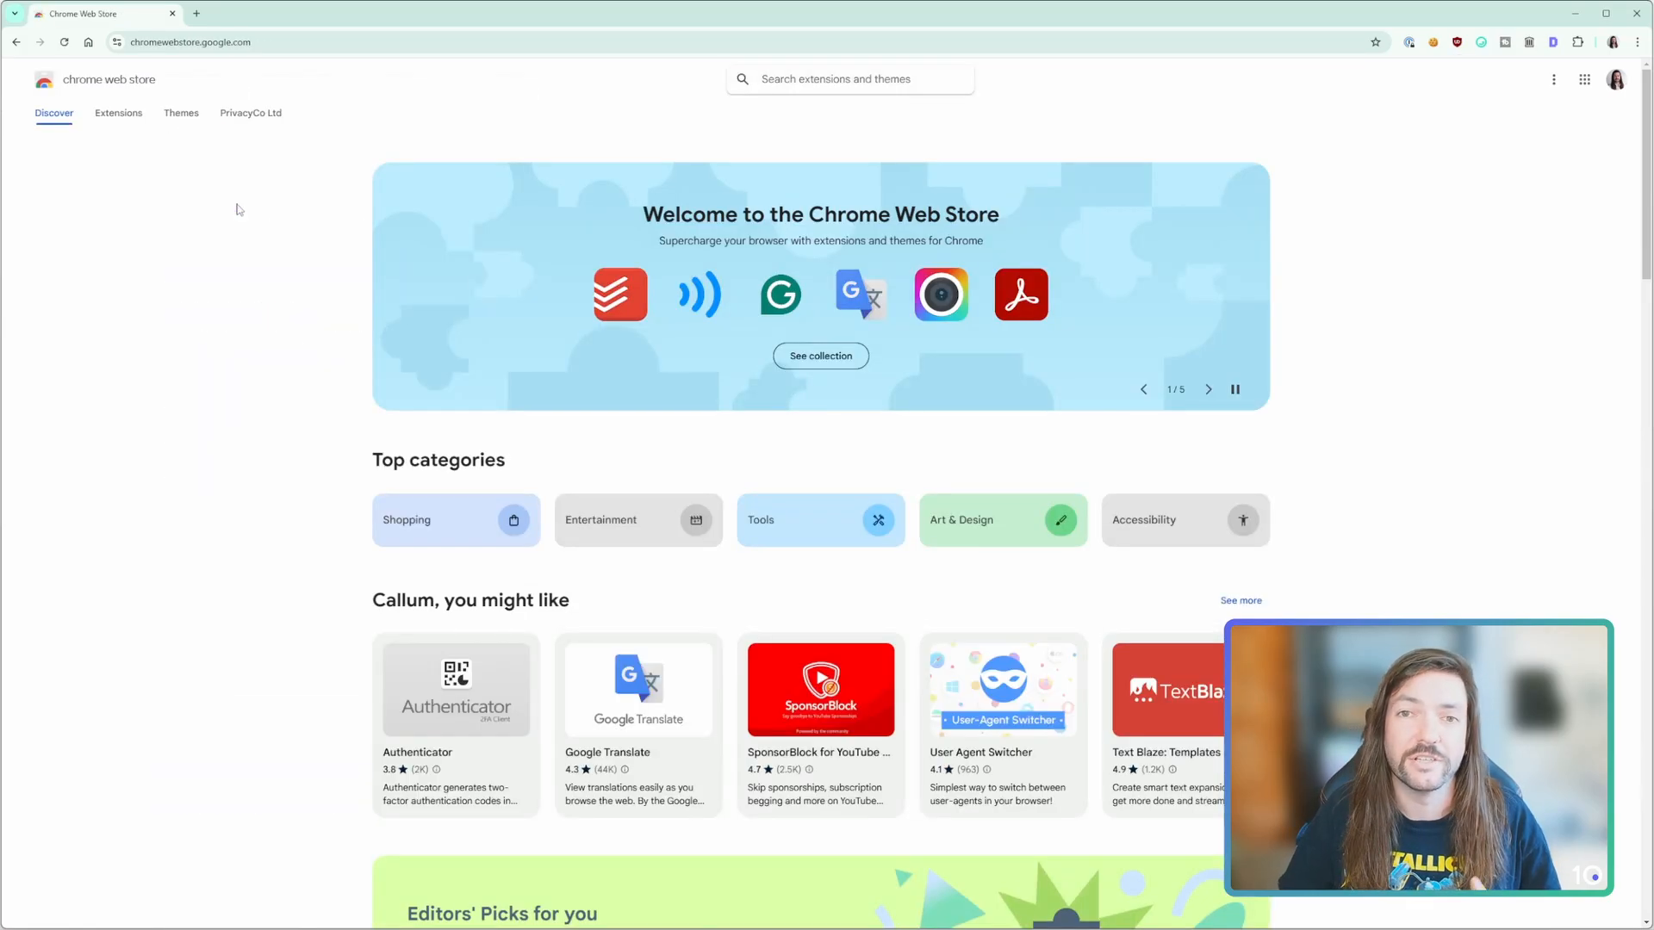
pyautogui.click(849, 78)
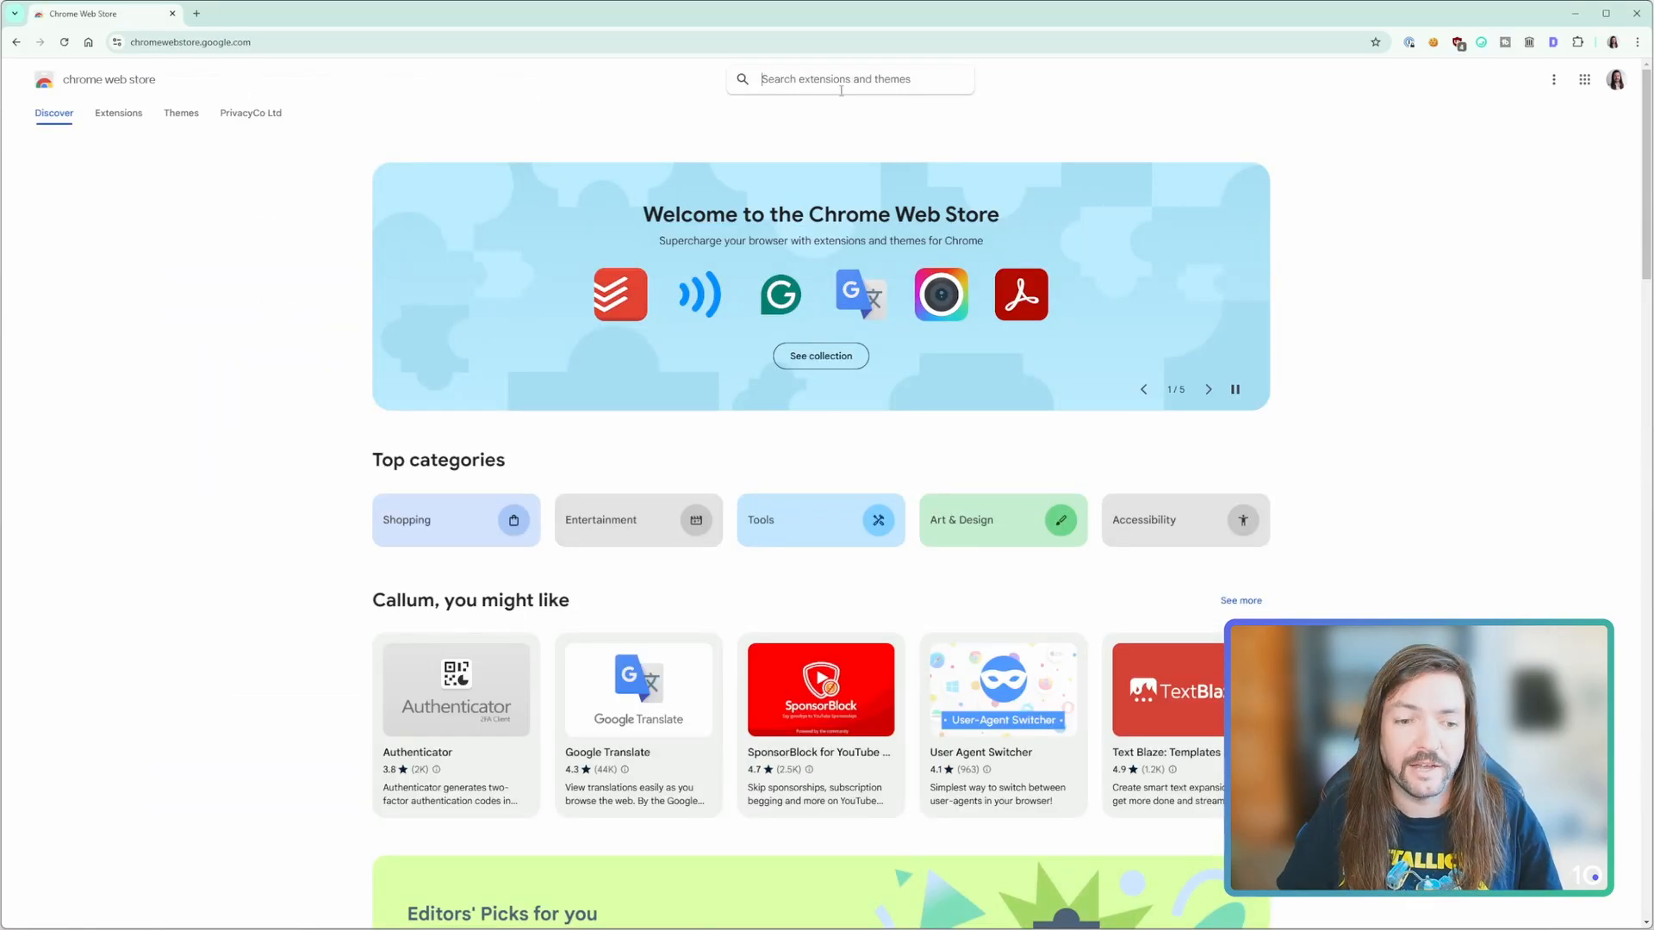
pyautogui.write('expressv')
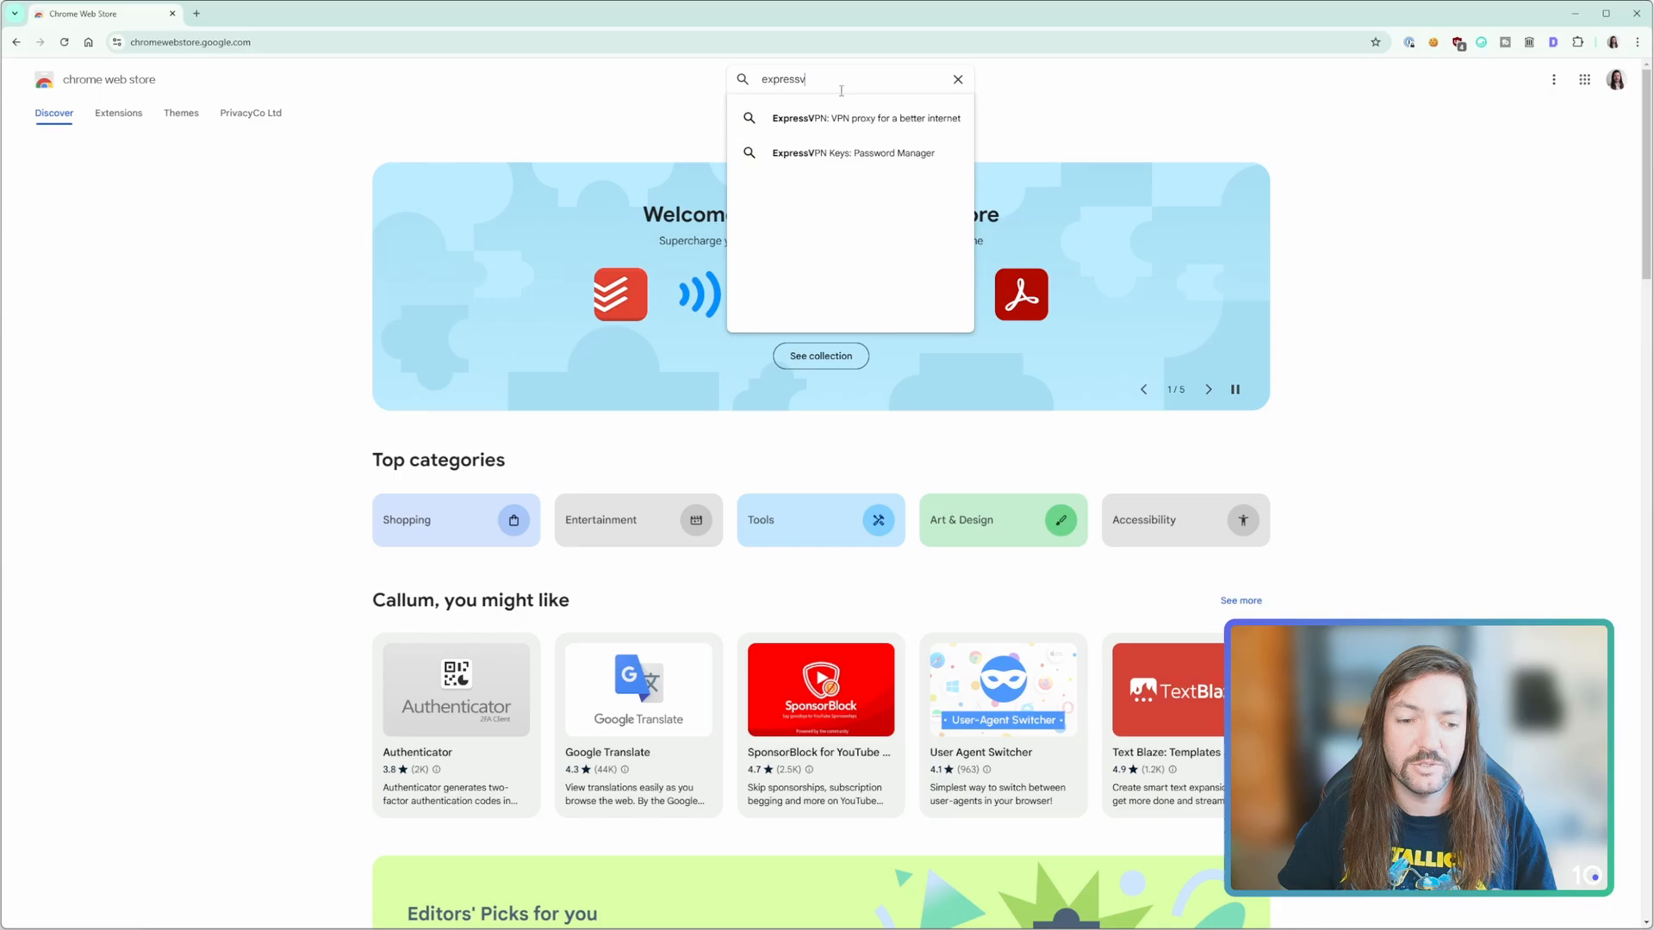
pyautogui.press('Enter')
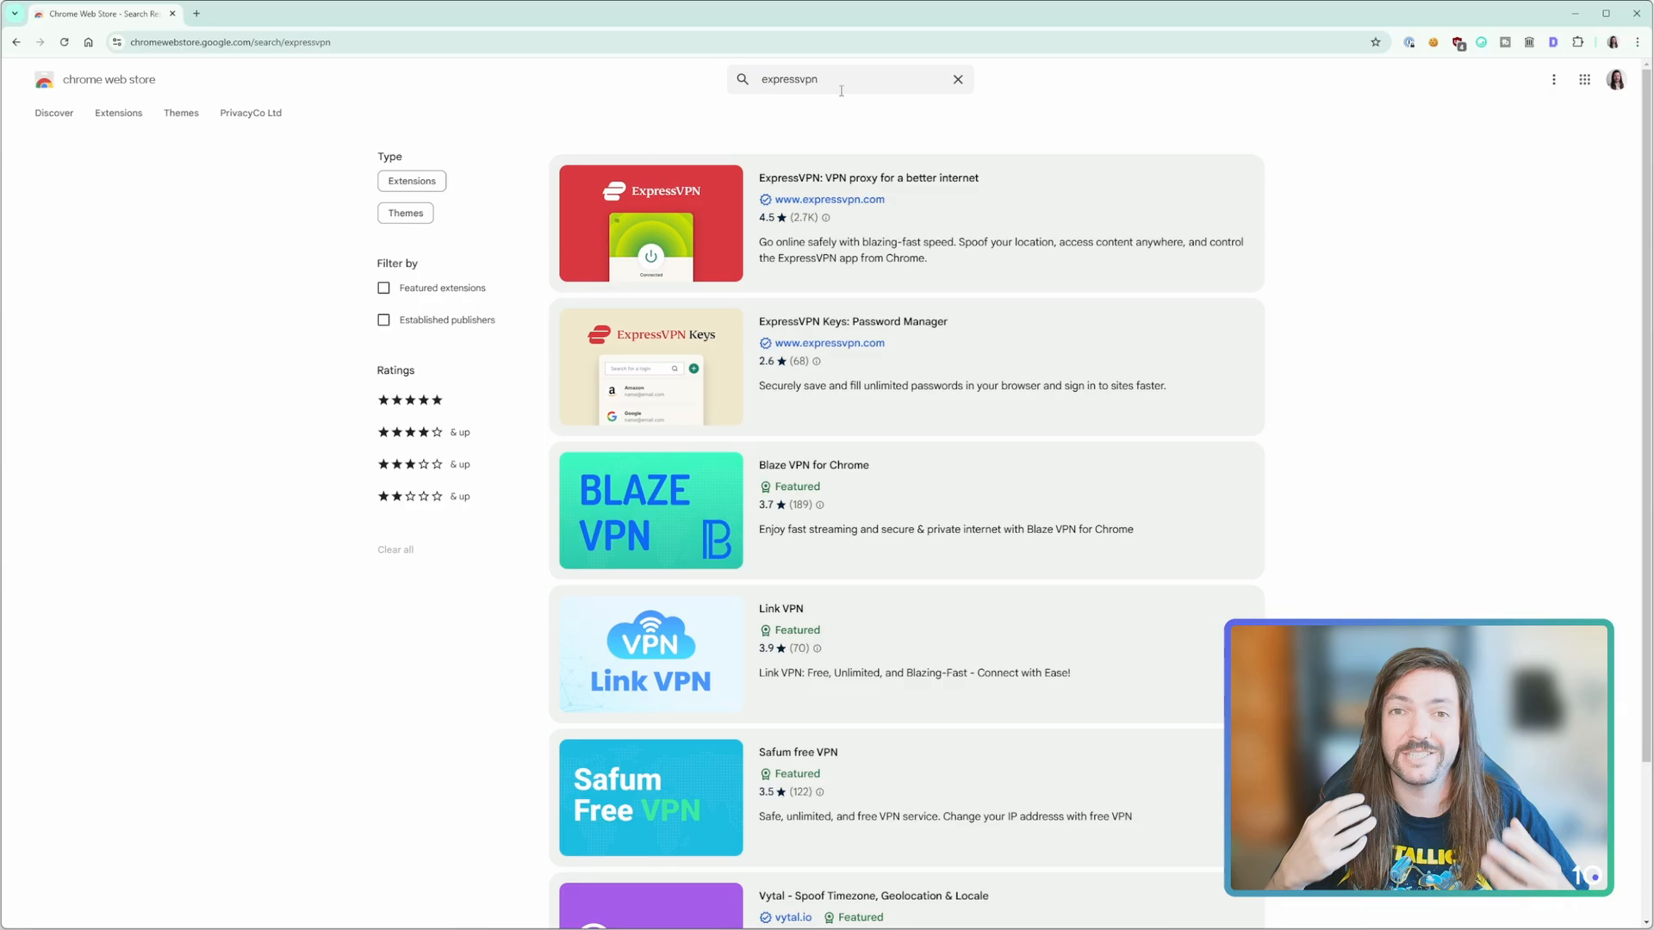
pyautogui.moveTo(1588, 196)
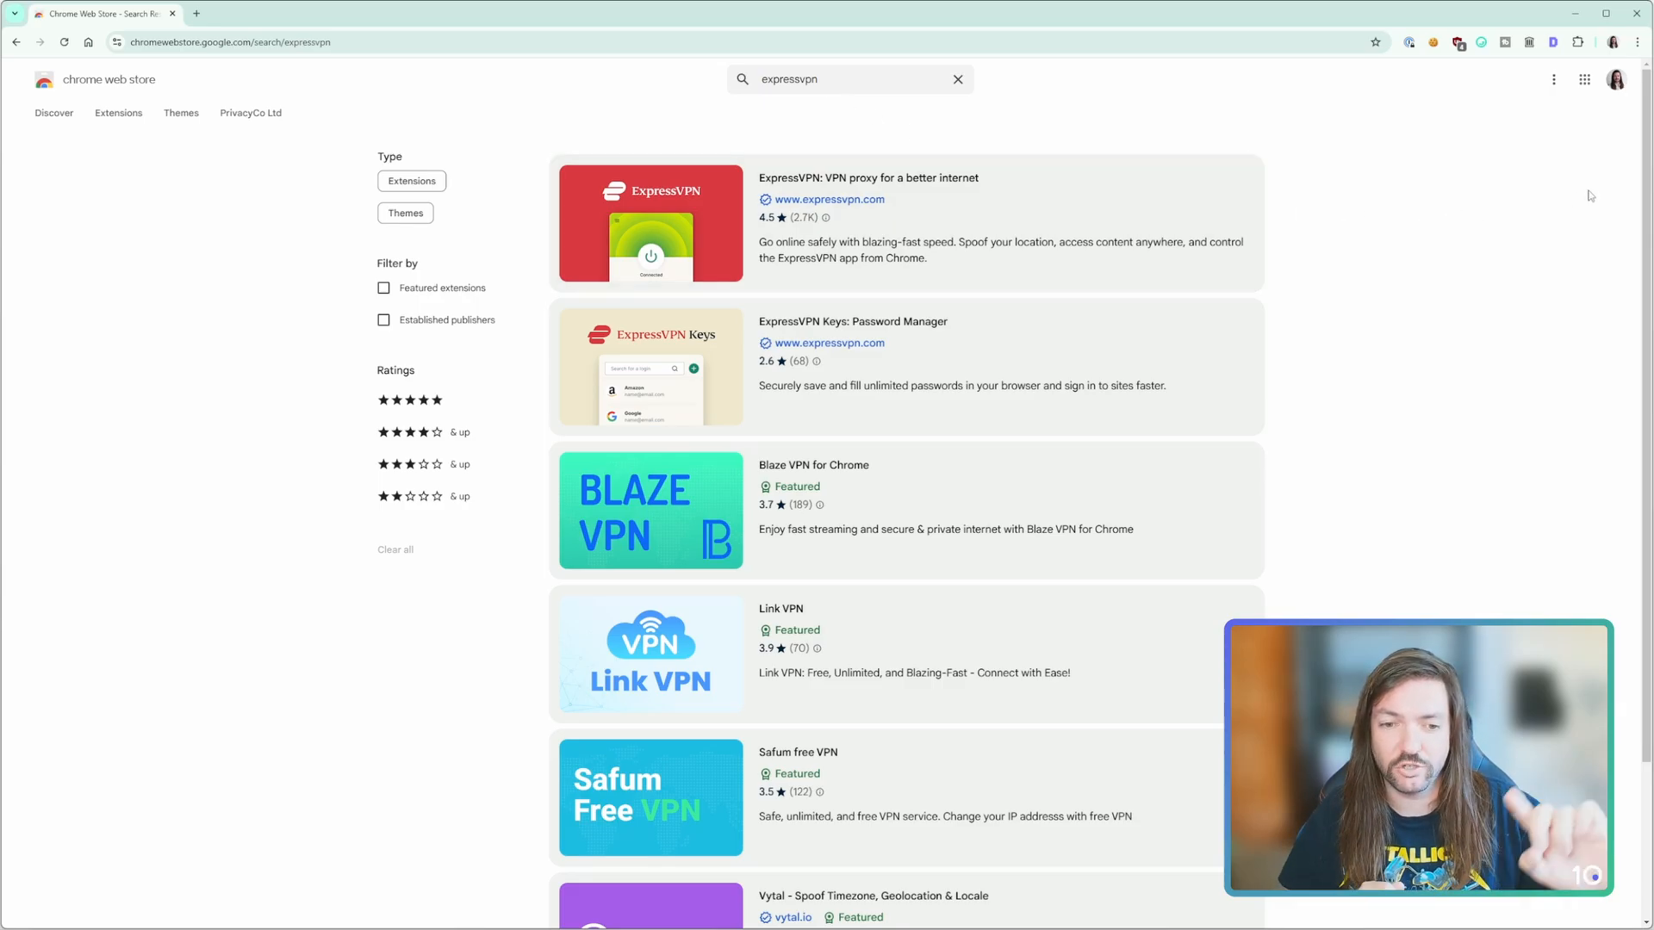
# Scroll to the ExpressVPN: VPN proxy result to reach its details page
pyautogui.scroll(-3)
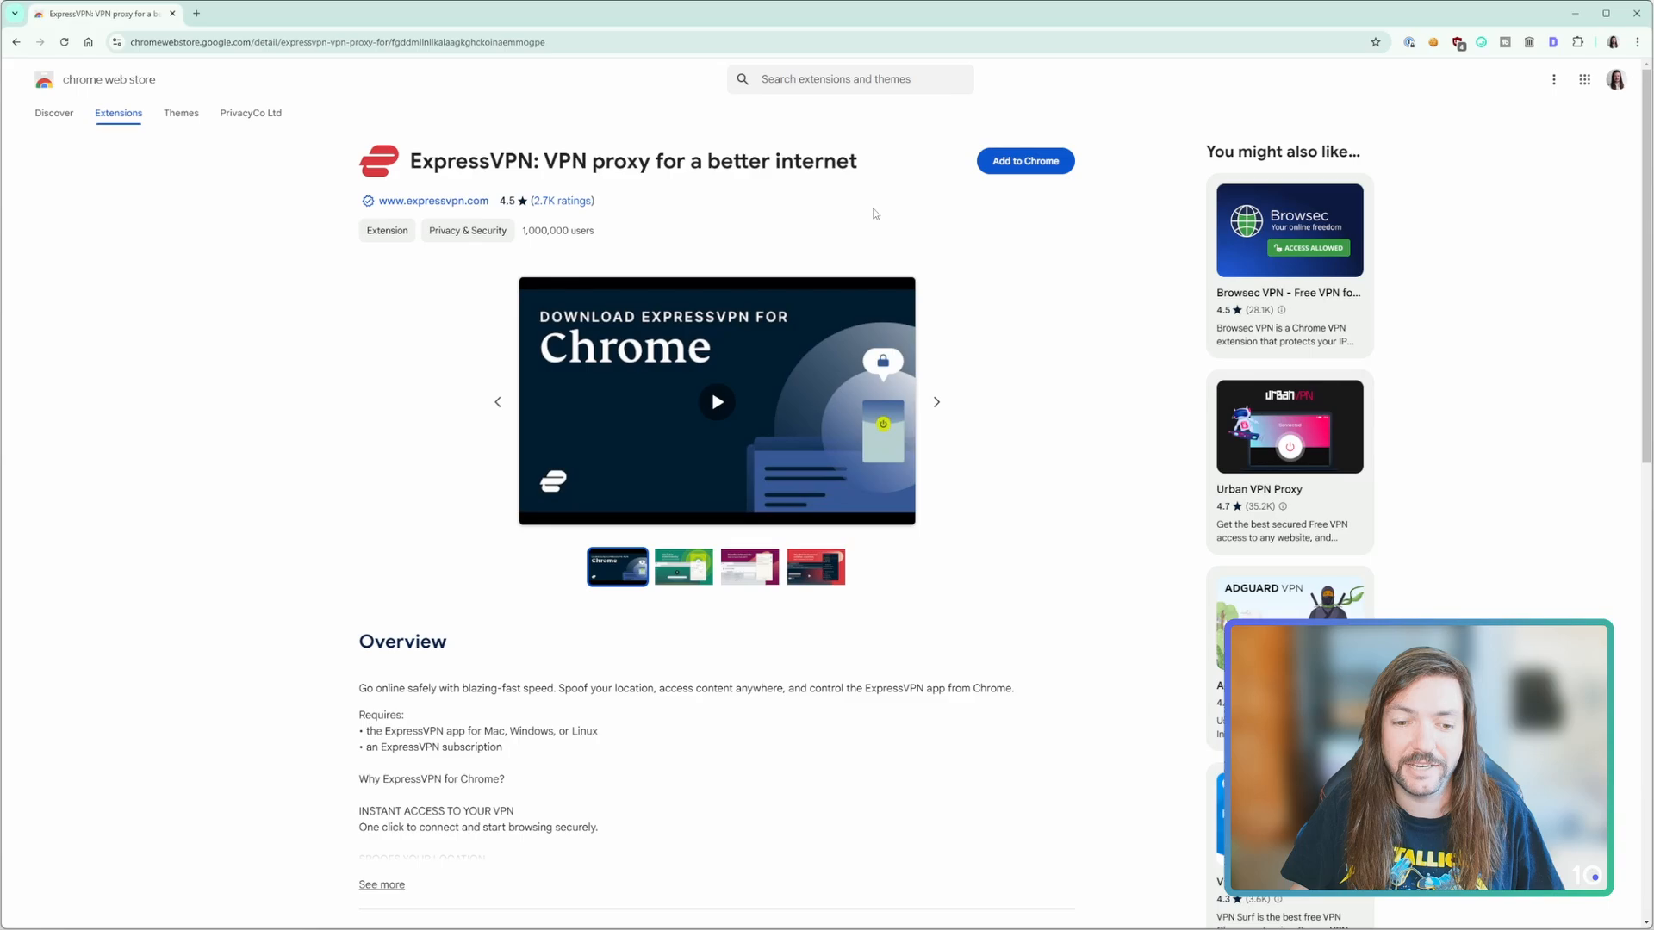
# Add the ExpressVPN extension to Chrome, confirming the prompt and dismissing the added notice
pyautogui.click(1023, 160)
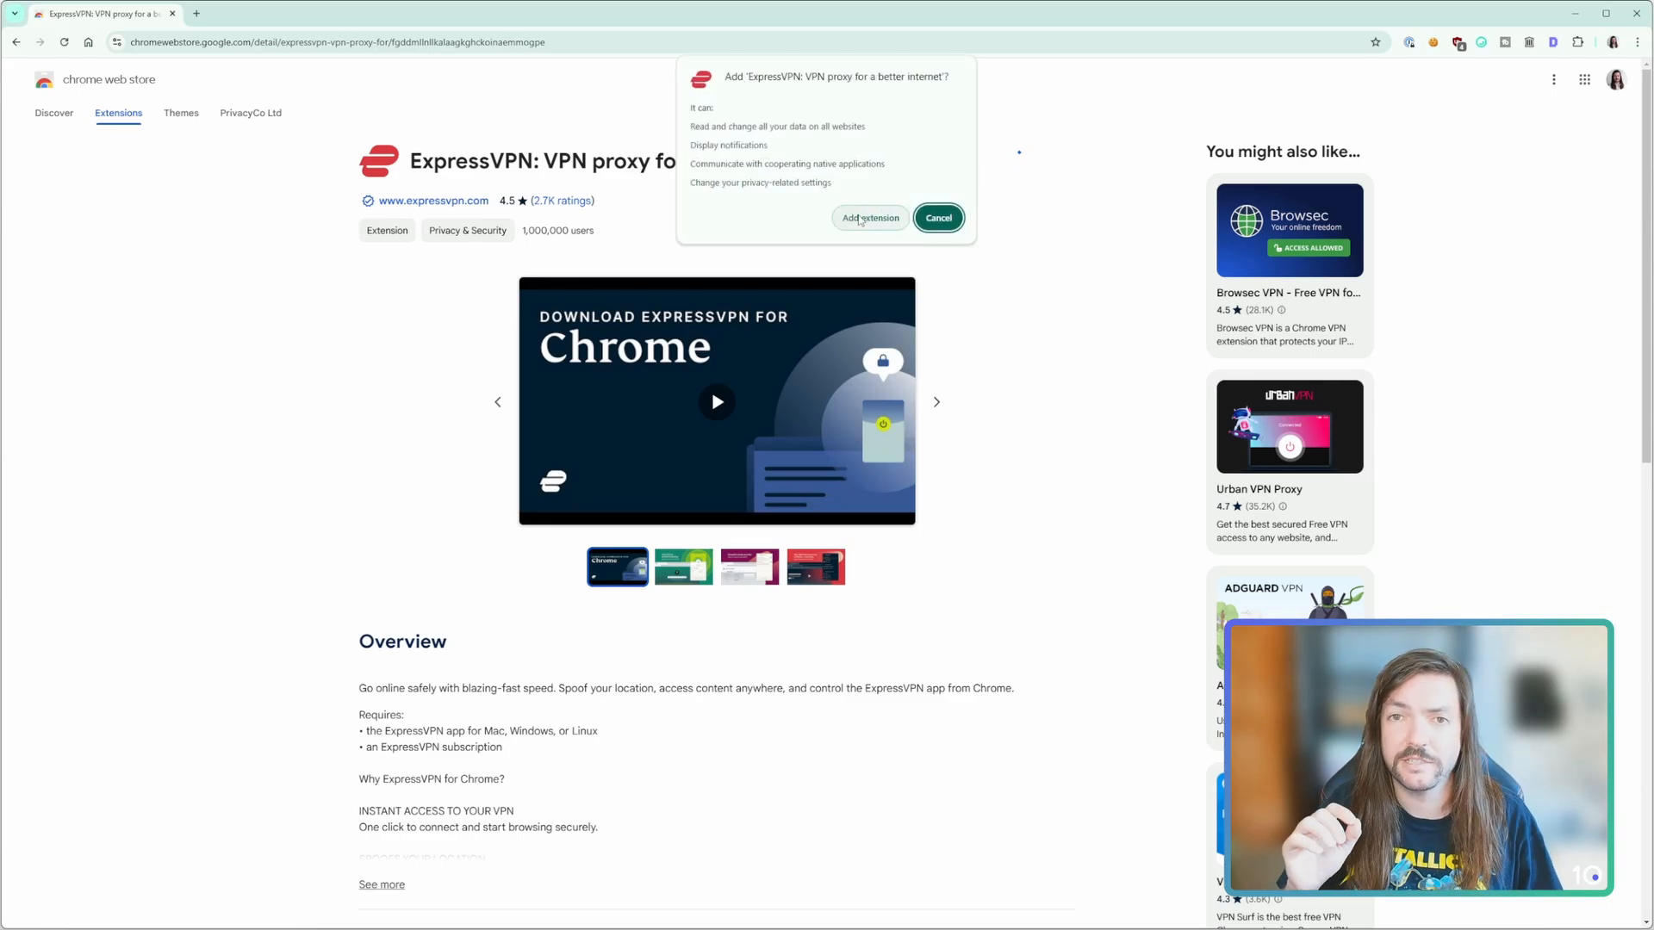
pyautogui.click(868, 217)
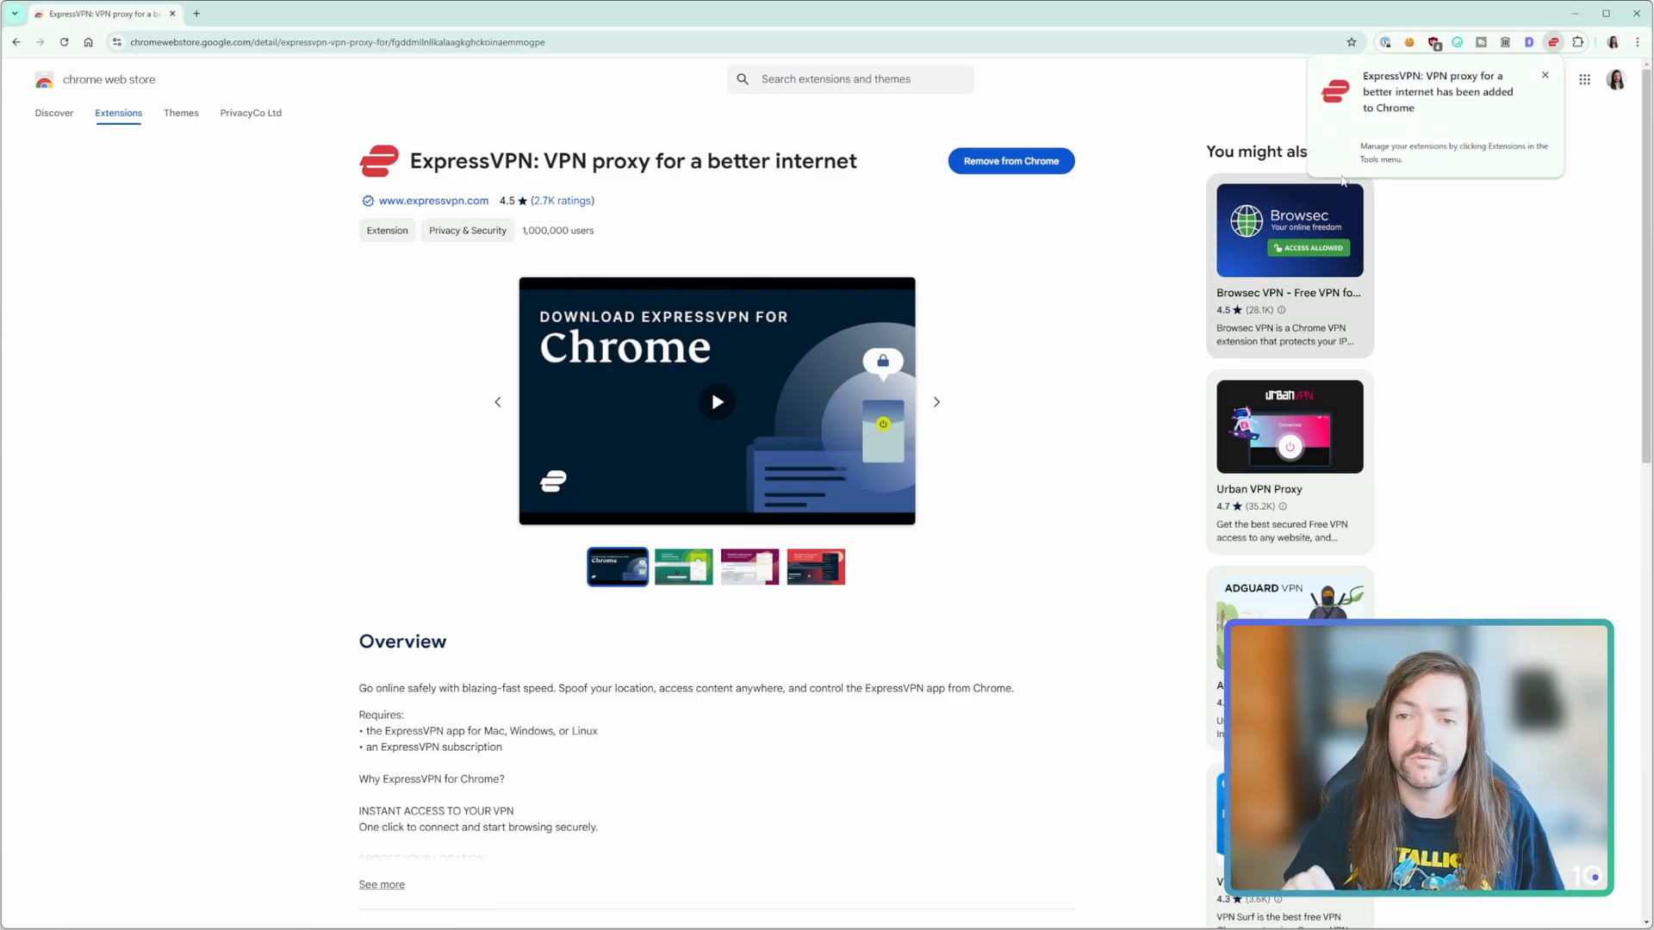
pyautogui.click(1552, 42)
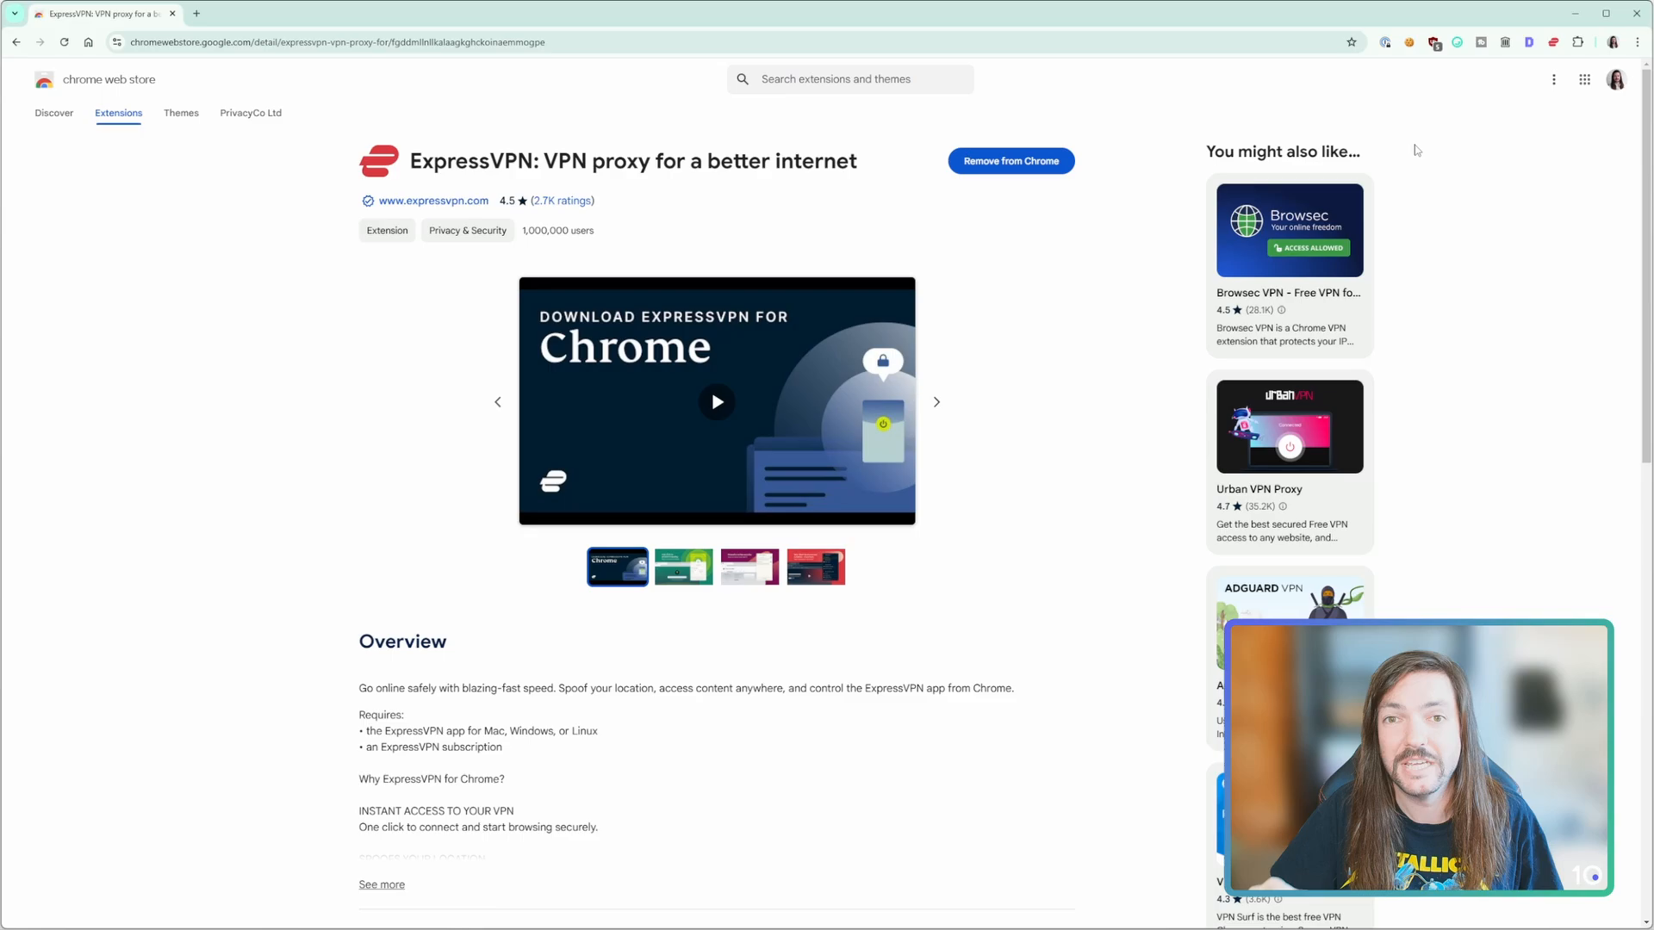
# Go to top10vpn.com and launch its What Is My IP Location tool from the Tools menu
pyautogui.write('top10vpn.com')
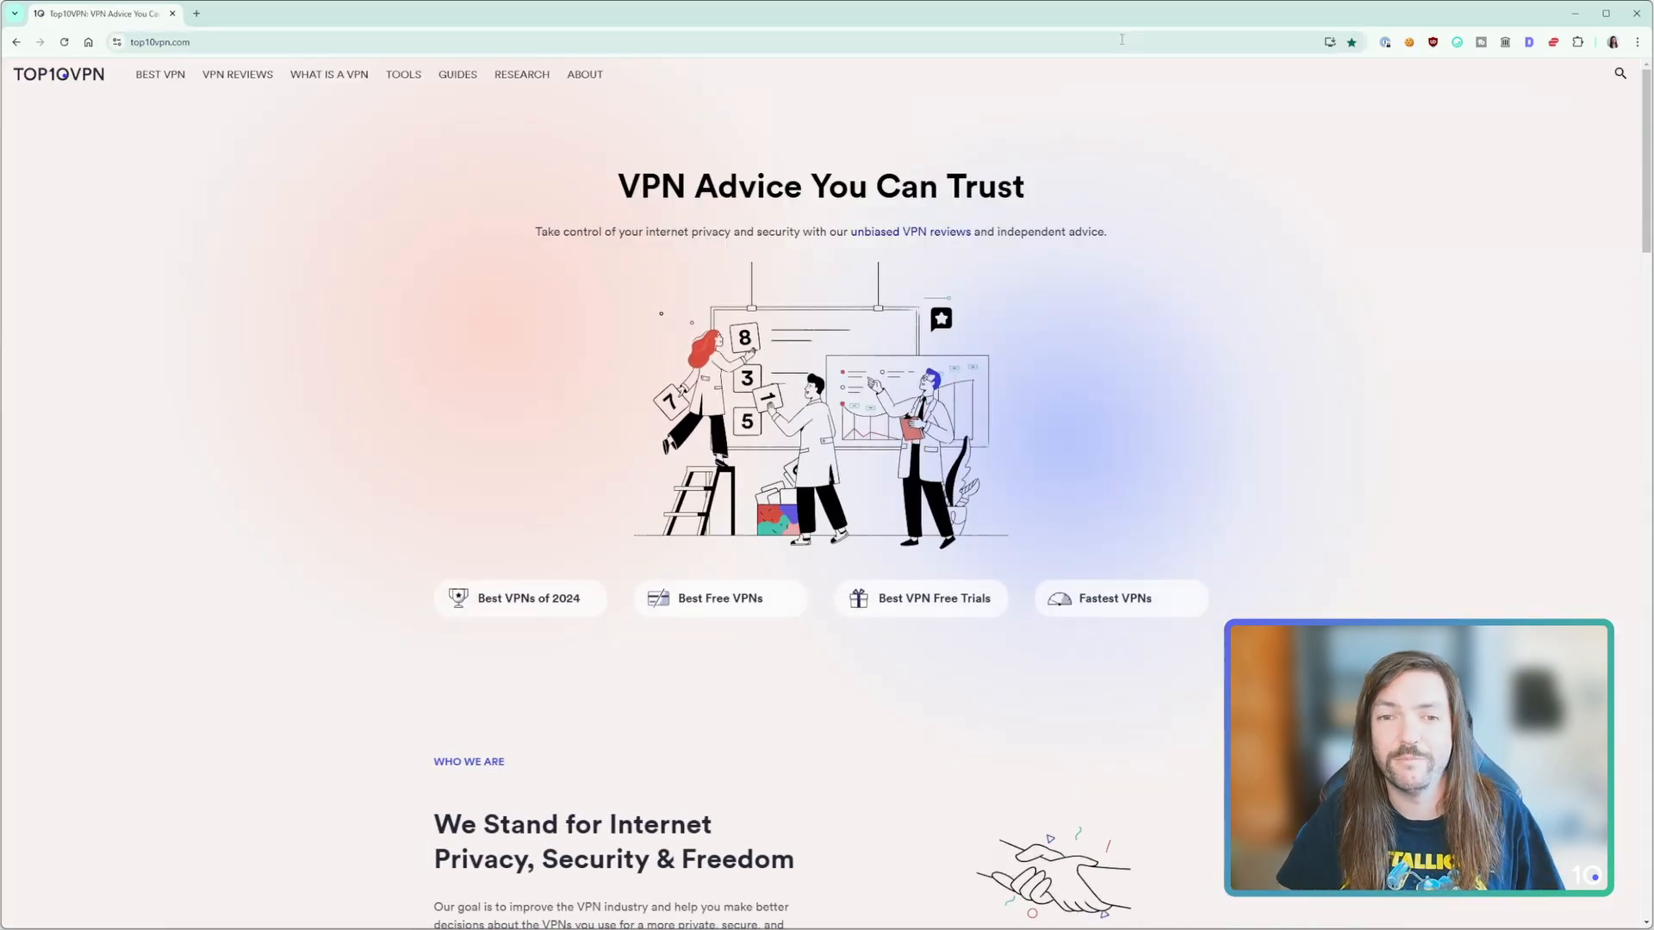
pyautogui.click(403, 74)
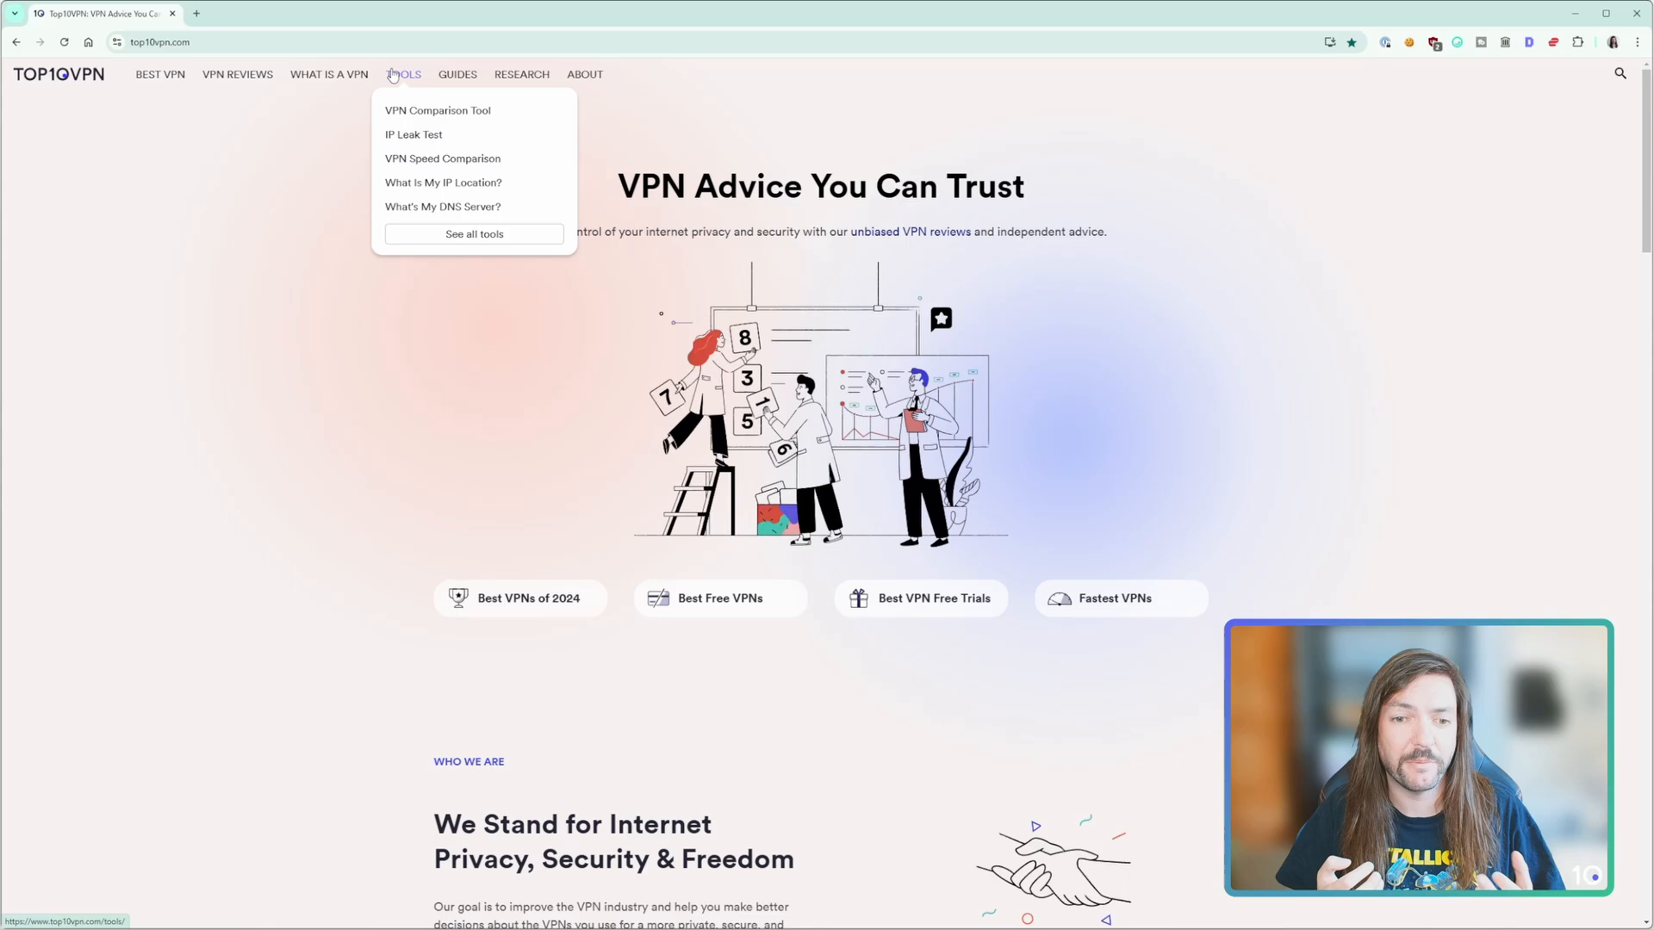
pyautogui.click(442, 183)
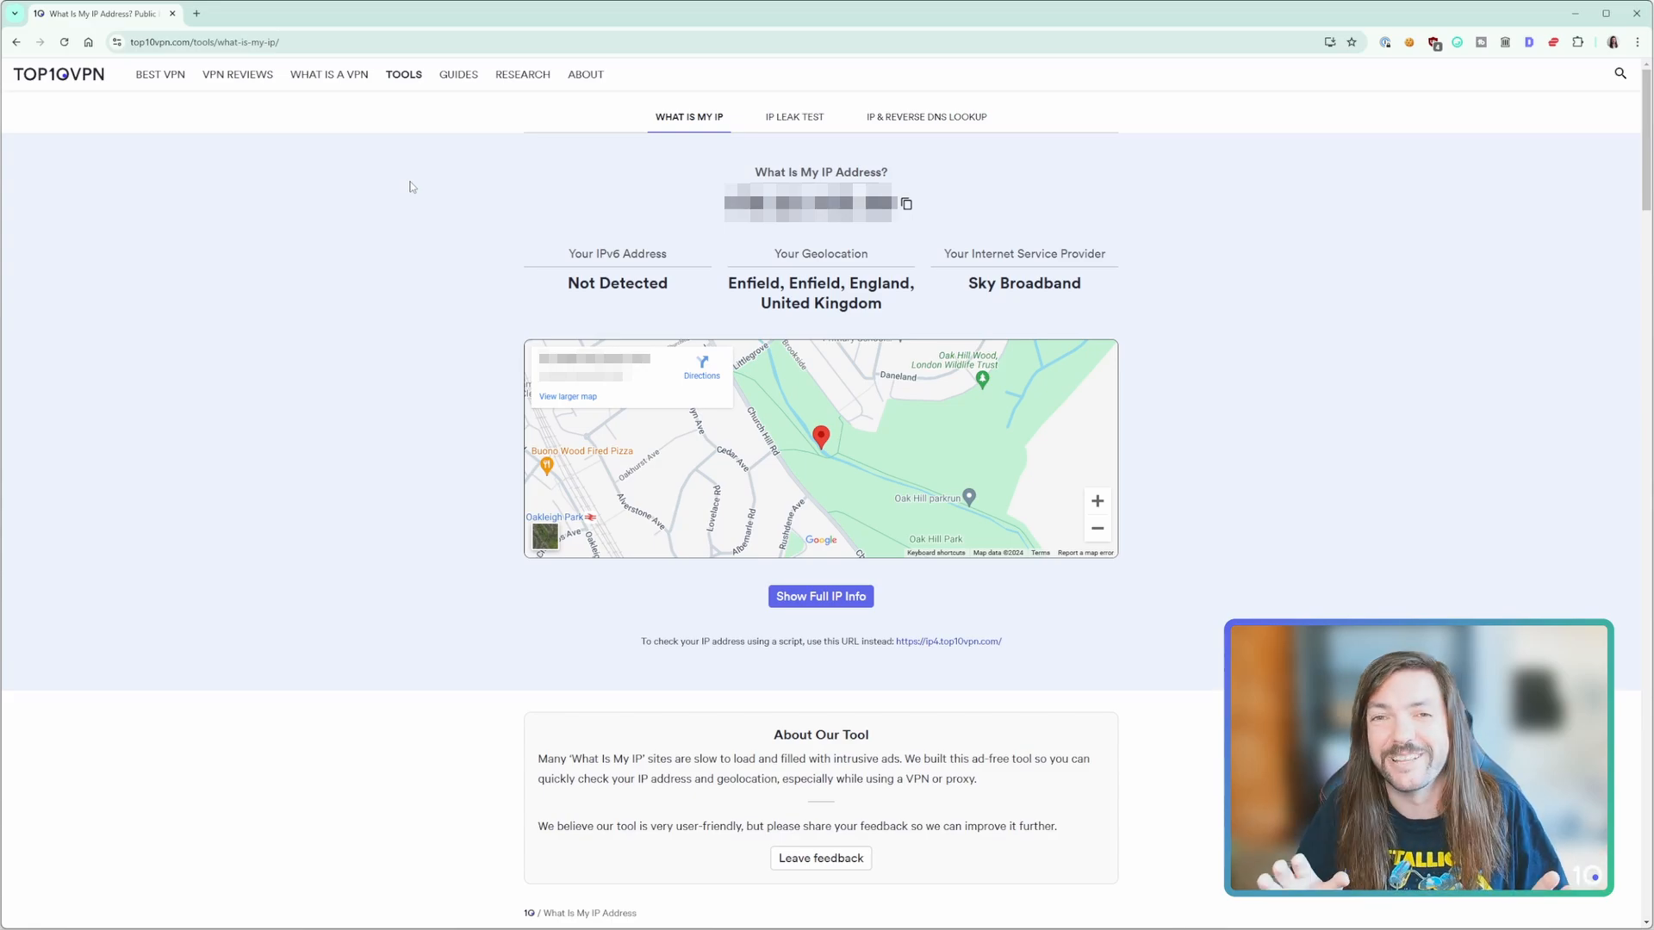
# Connect ExpressVPN to USA - New York via its power button and reload the IP check
pyautogui.click(1552, 42)
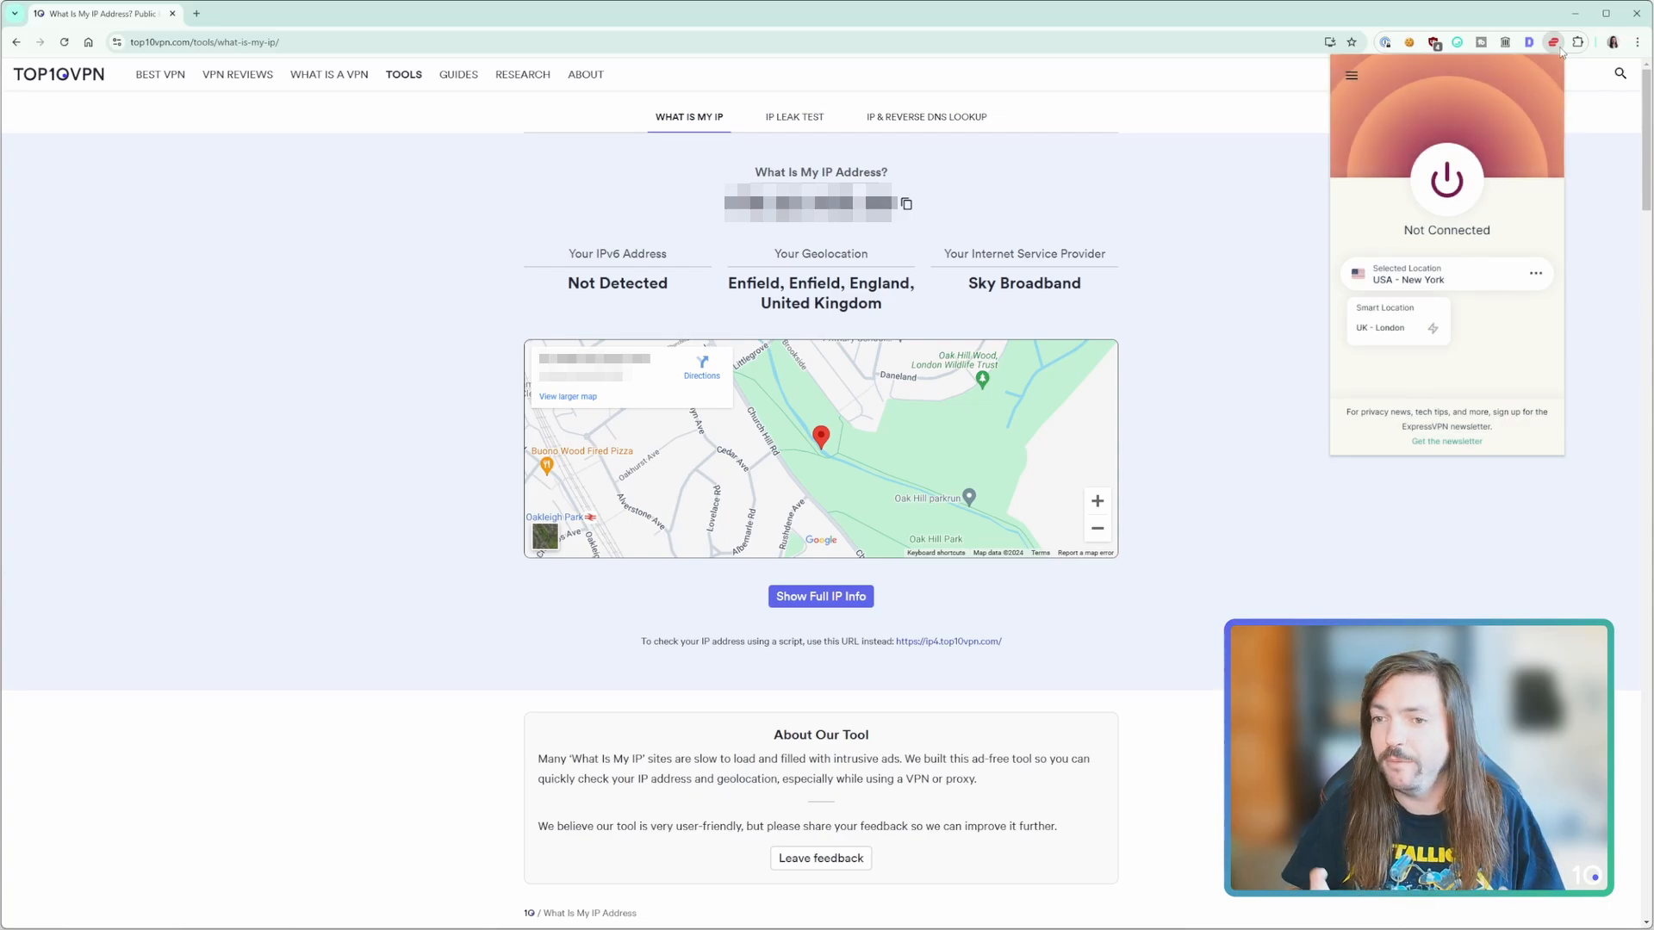
pyautogui.click(1446, 181)
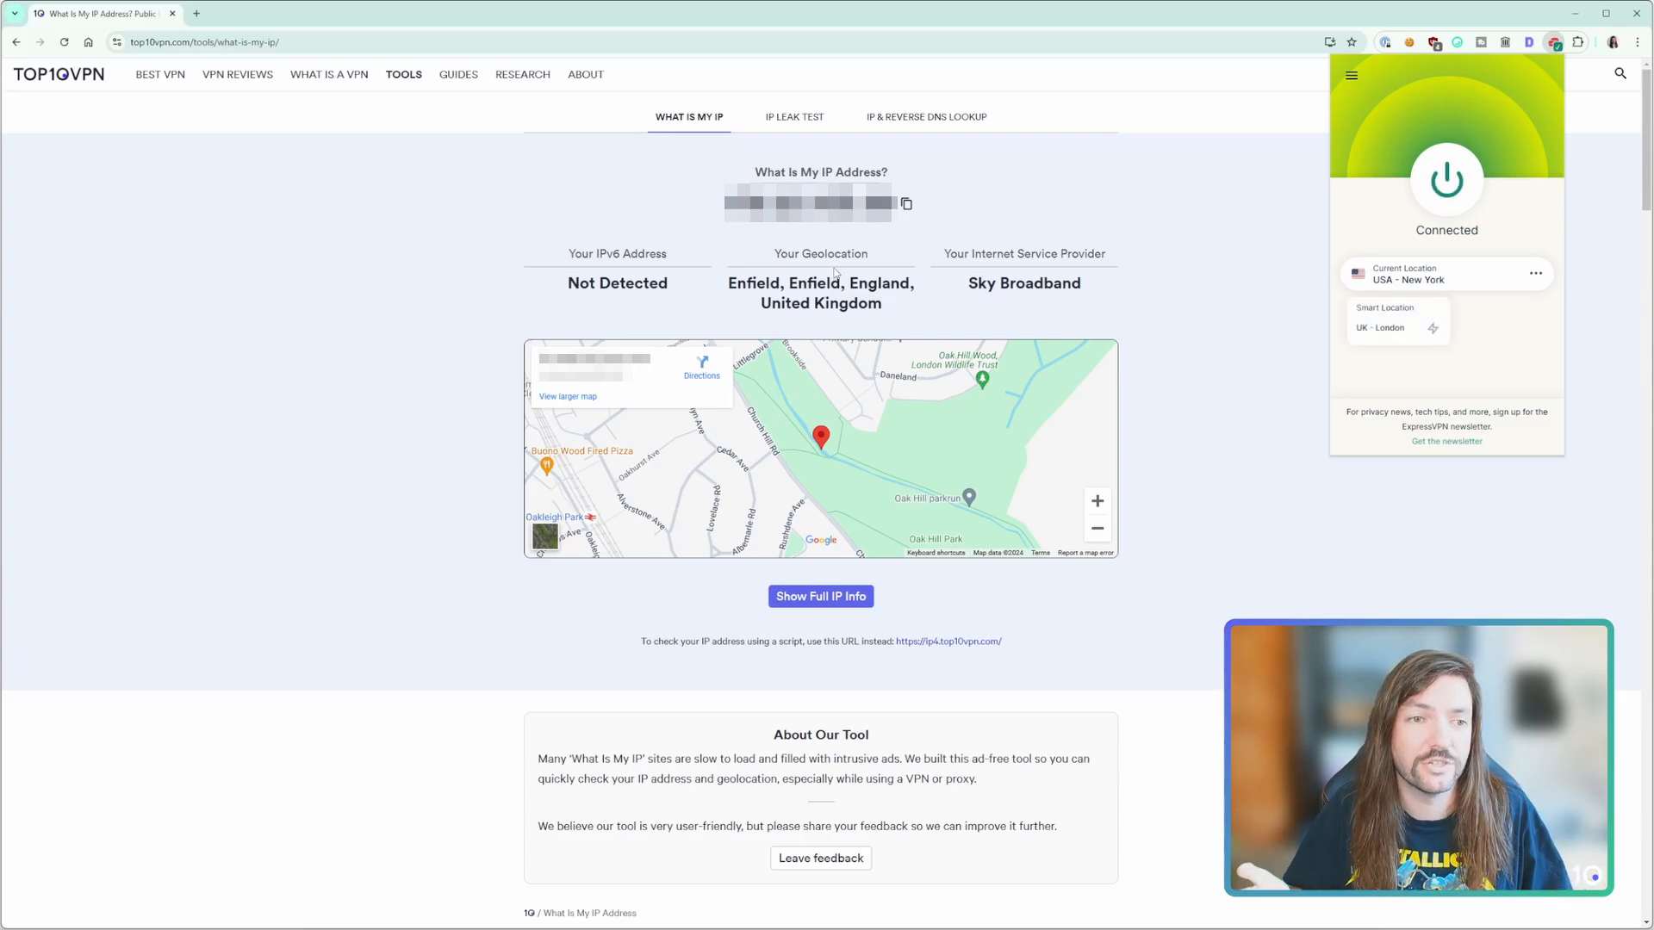
pyautogui.click(64, 41)
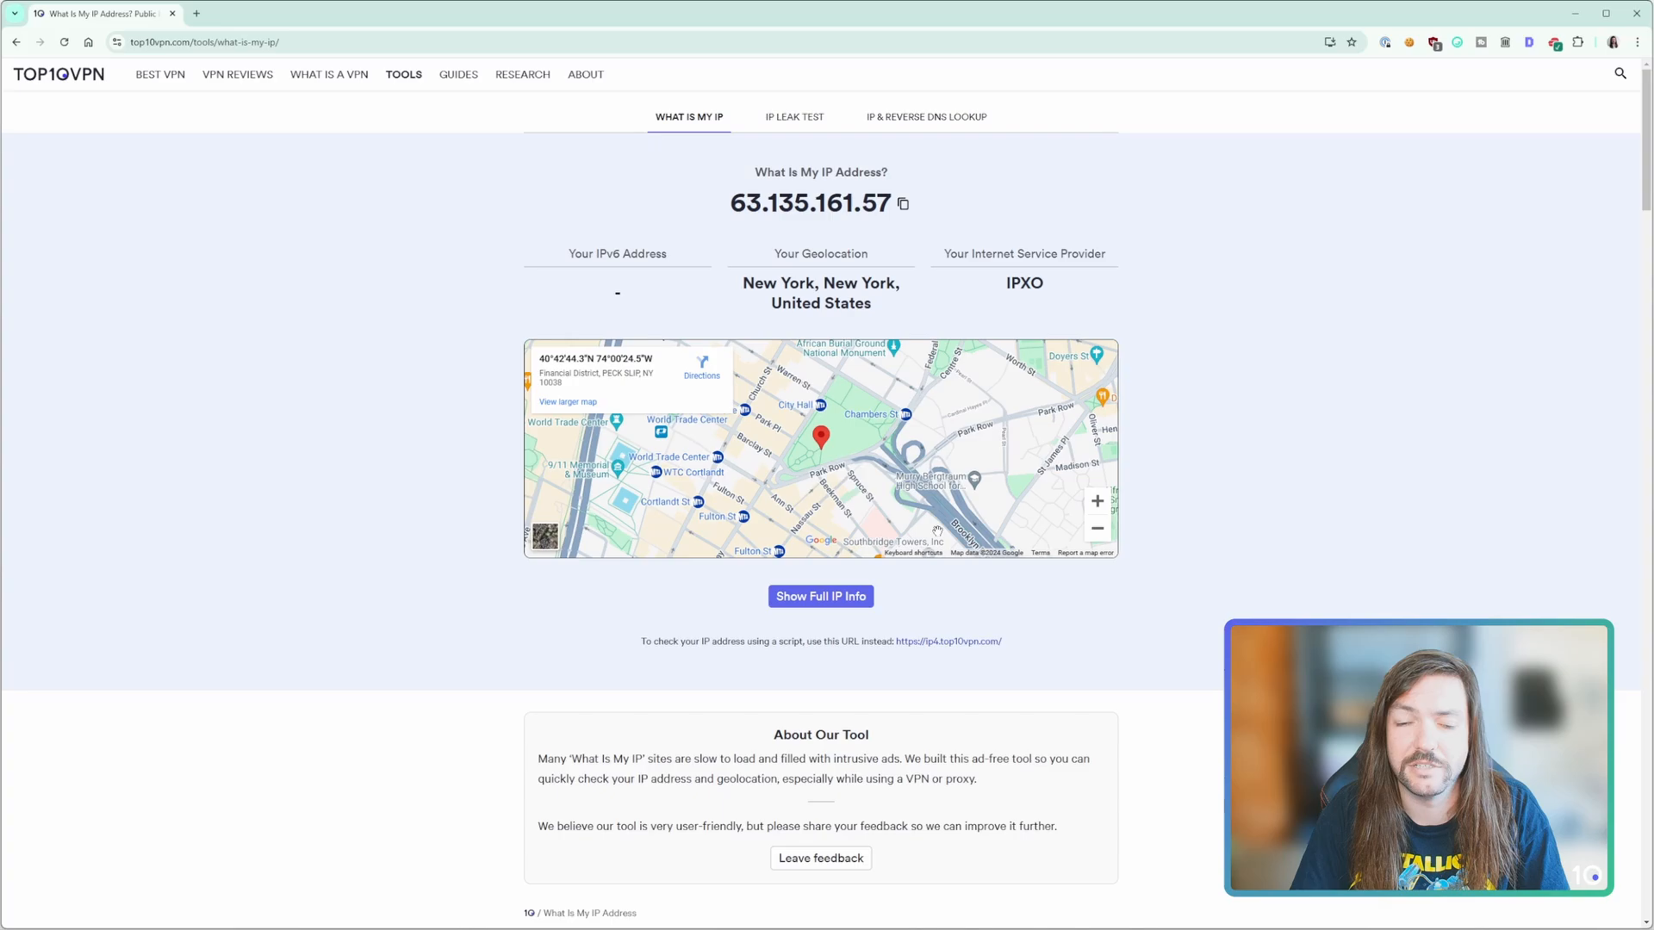
# Adjust the Google map on the IP result to show the New York location
pyautogui.click(1098, 529)
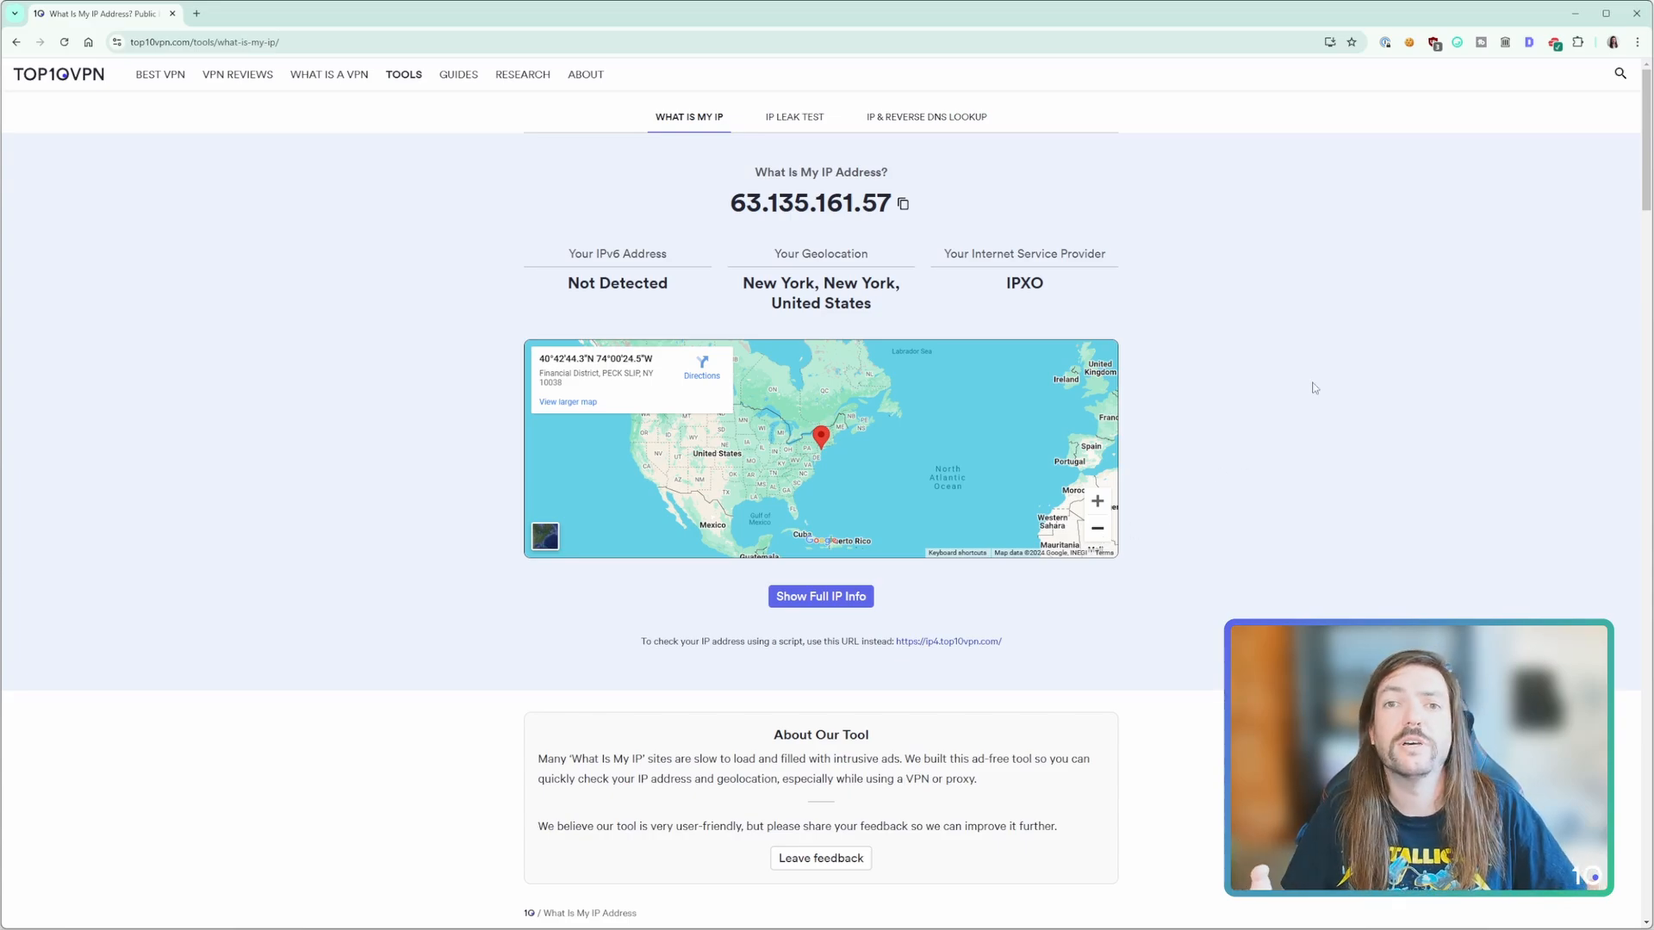
# Review ExpressVPN's general Settings from the hamburger menu, then return to Options
pyautogui.click(1553, 42)
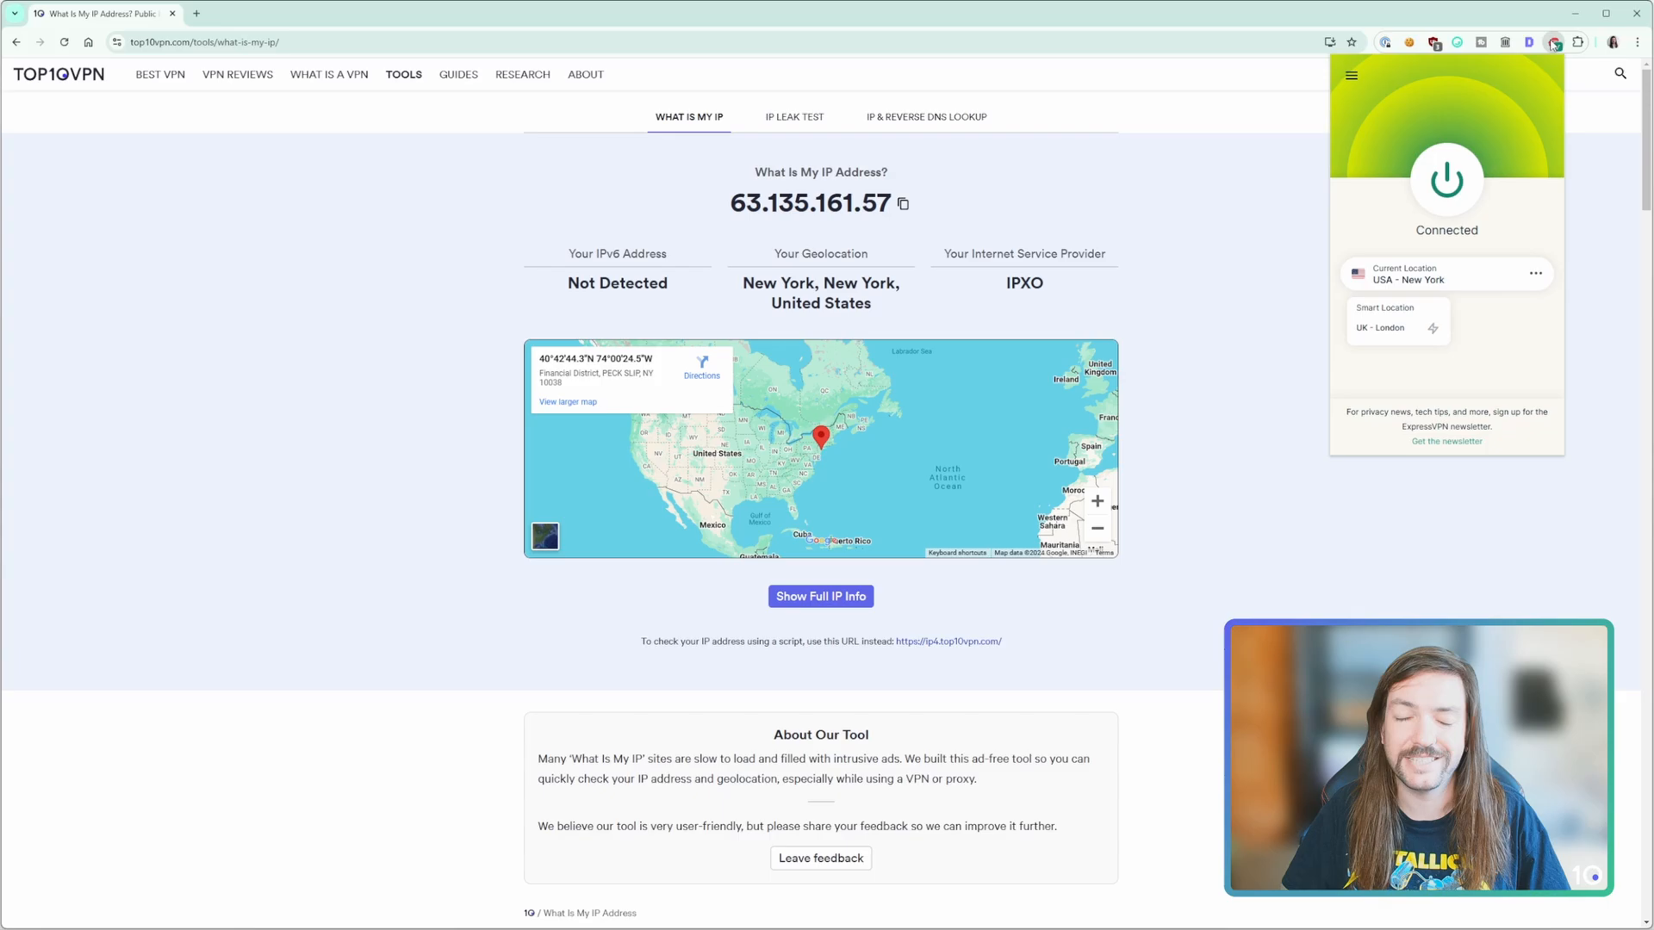
pyautogui.click(1350, 74)
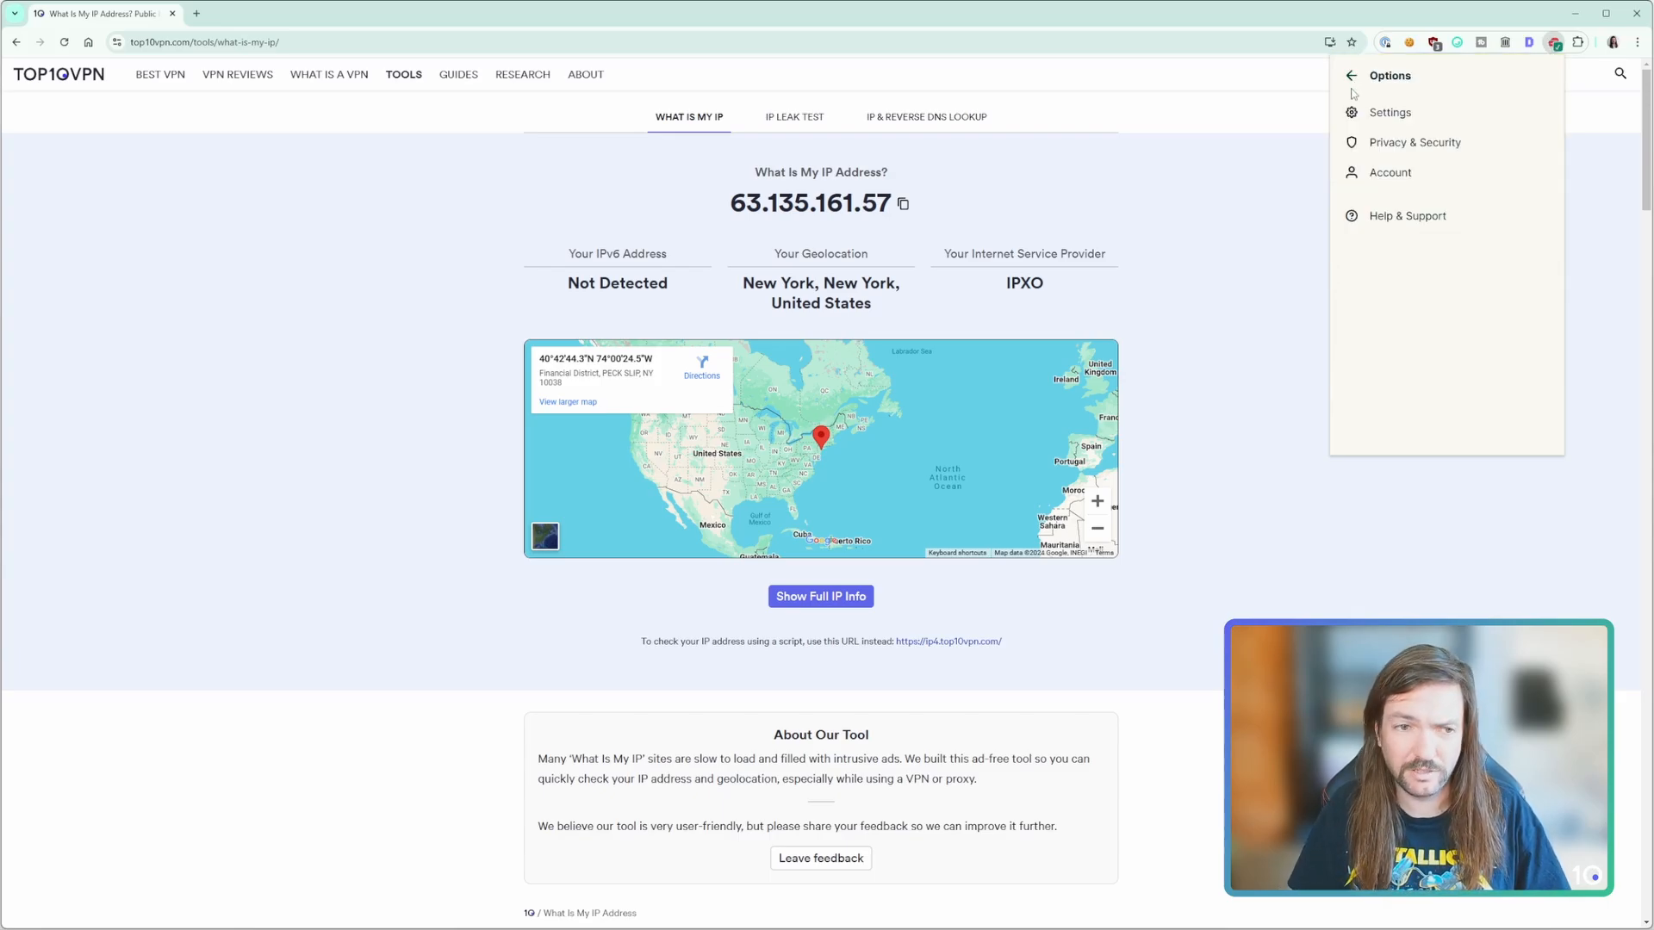
pyautogui.moveTo(1388, 114)
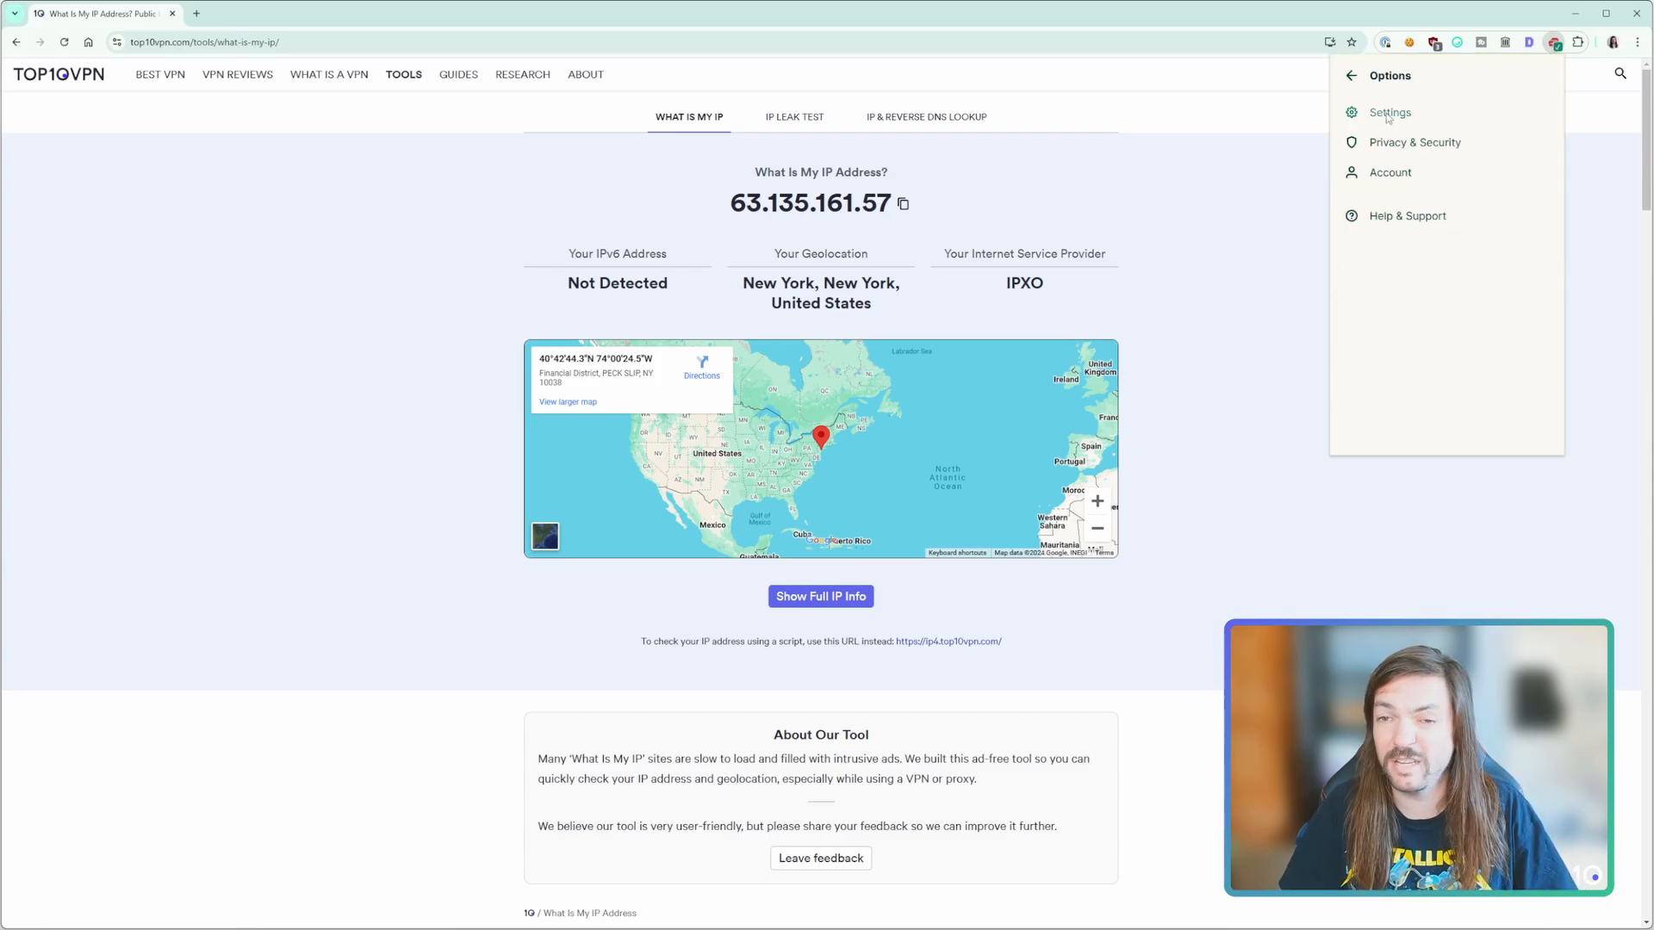
pyautogui.click(1389, 113)
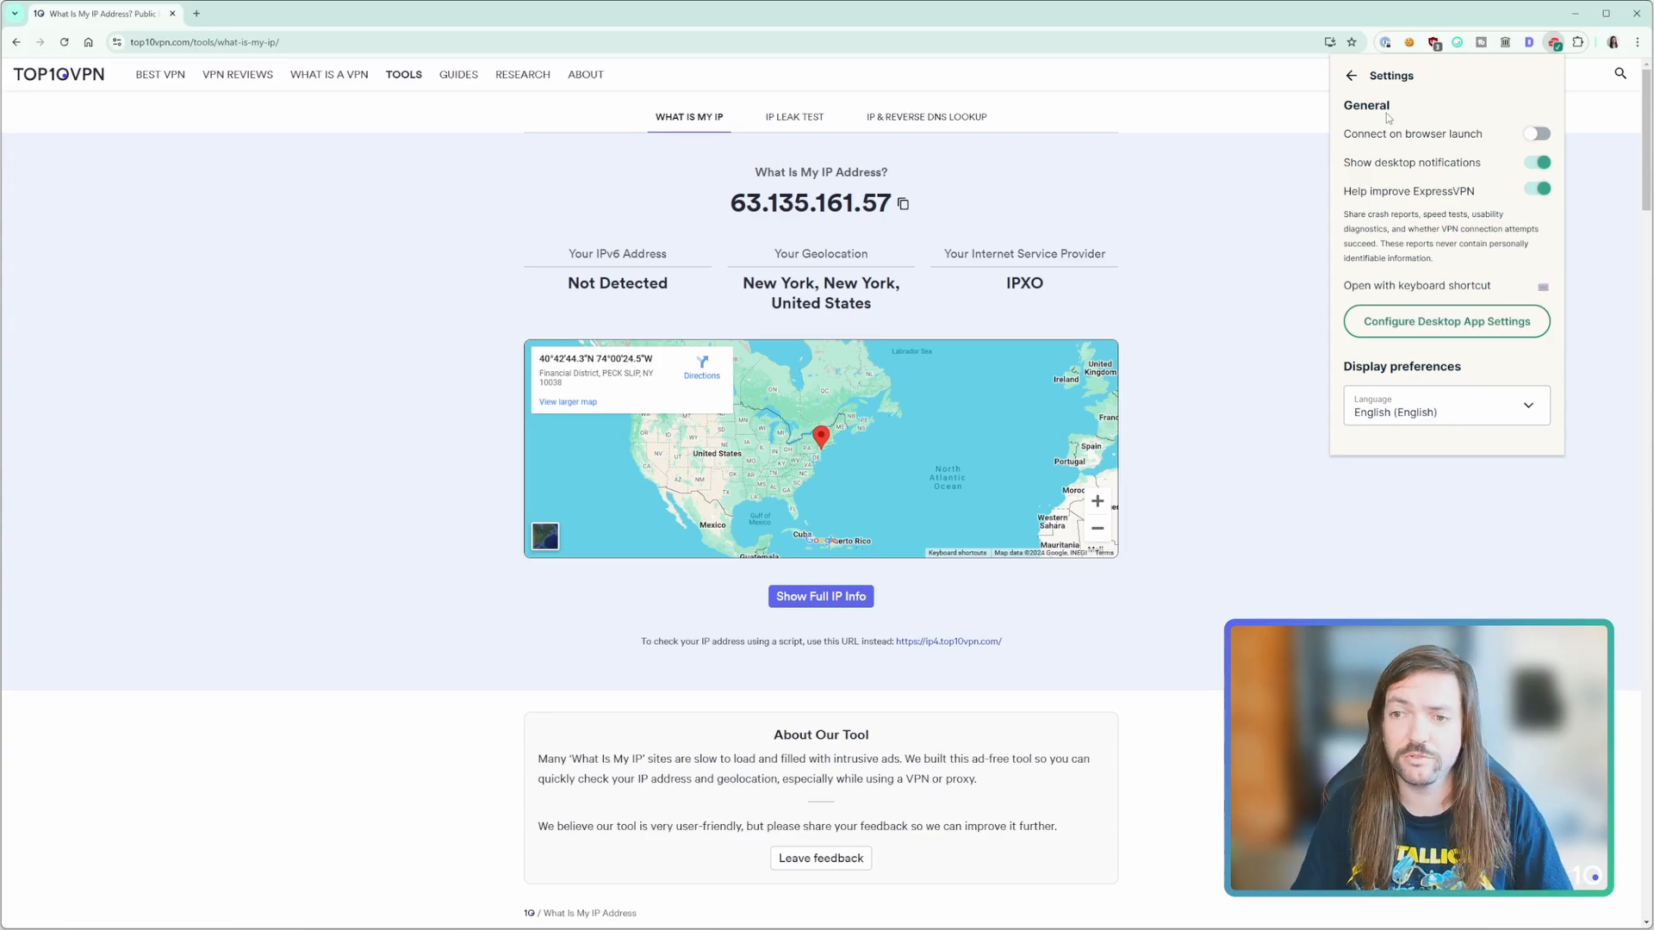
pyautogui.moveTo(1445, 320)
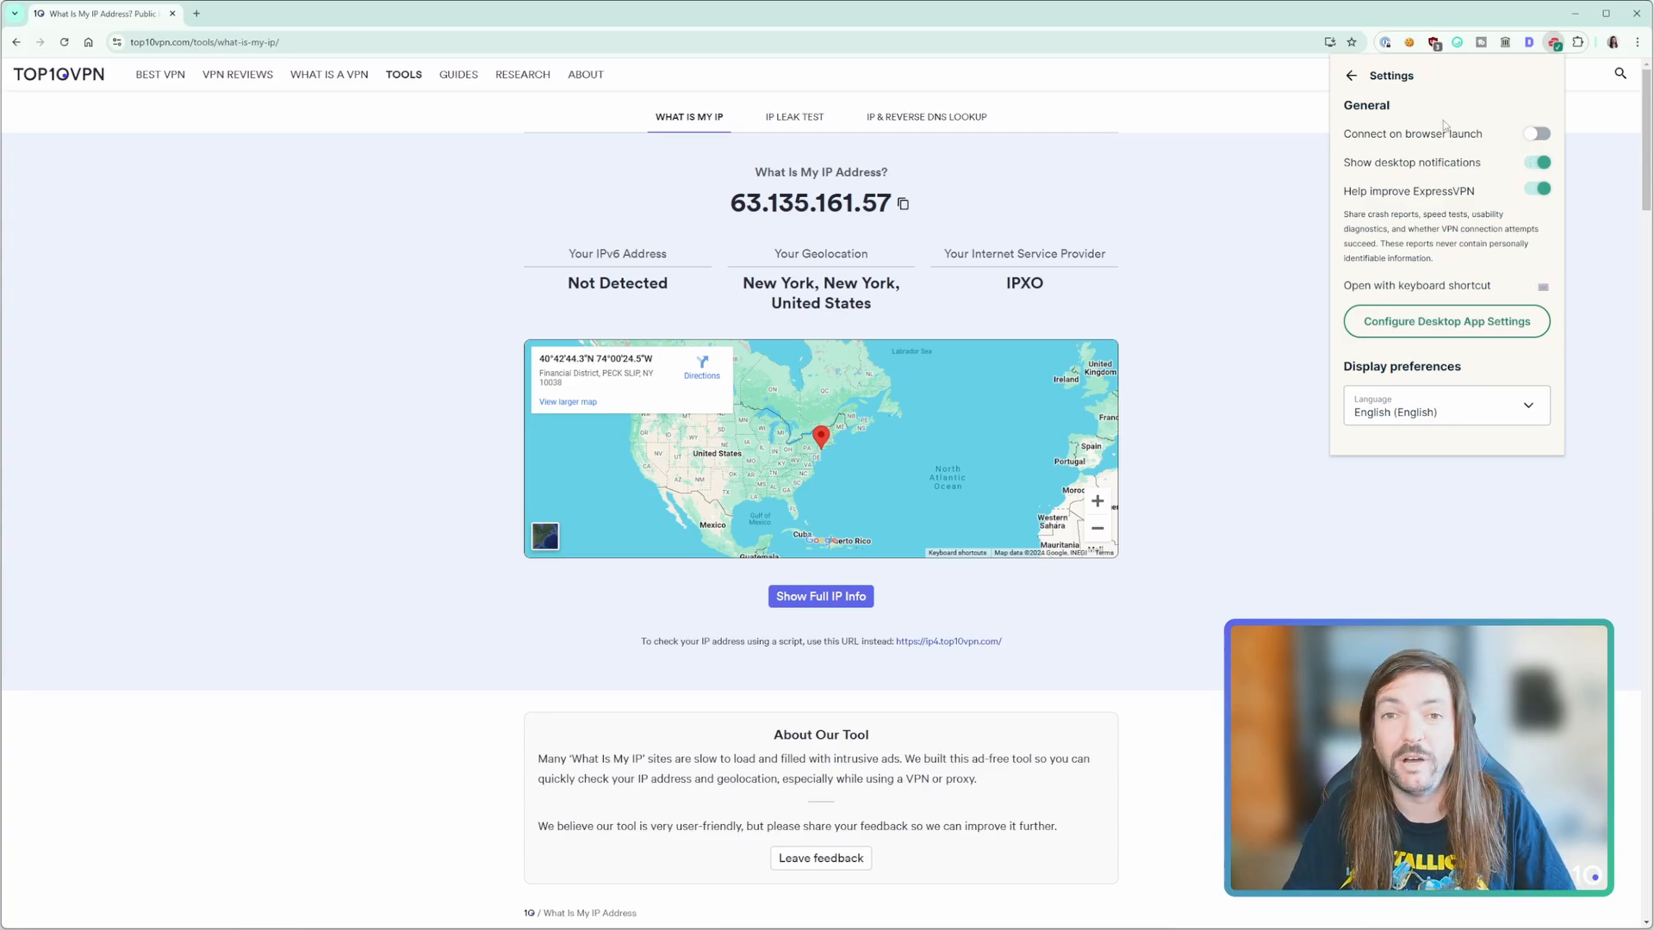
pyautogui.click(1351, 75)
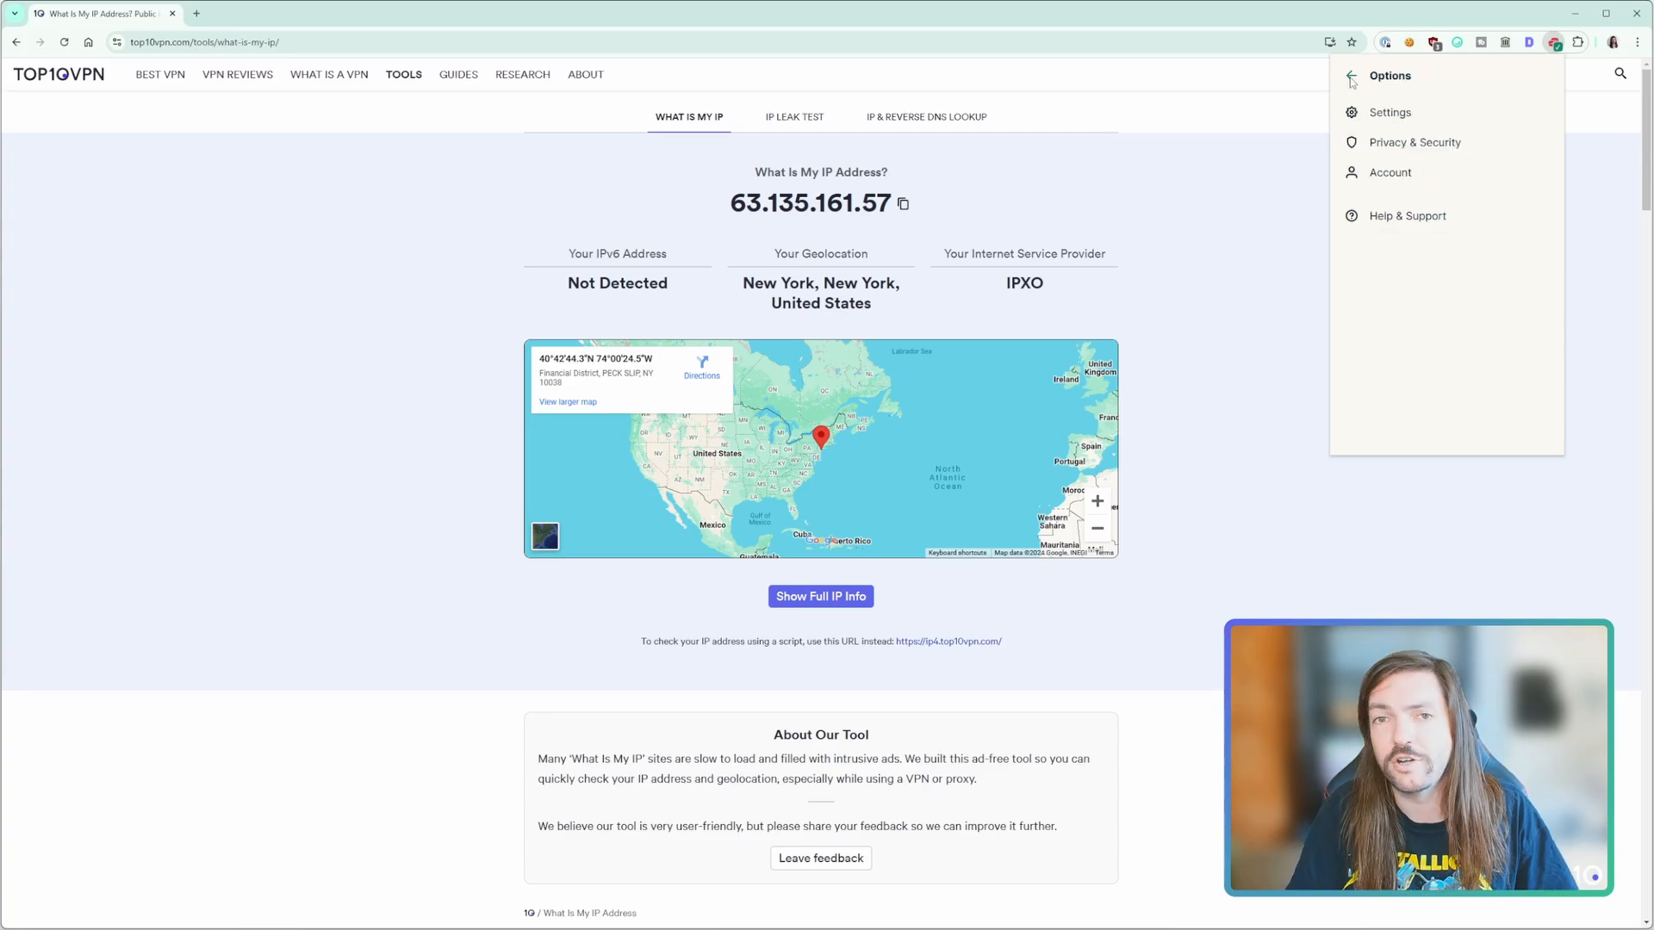